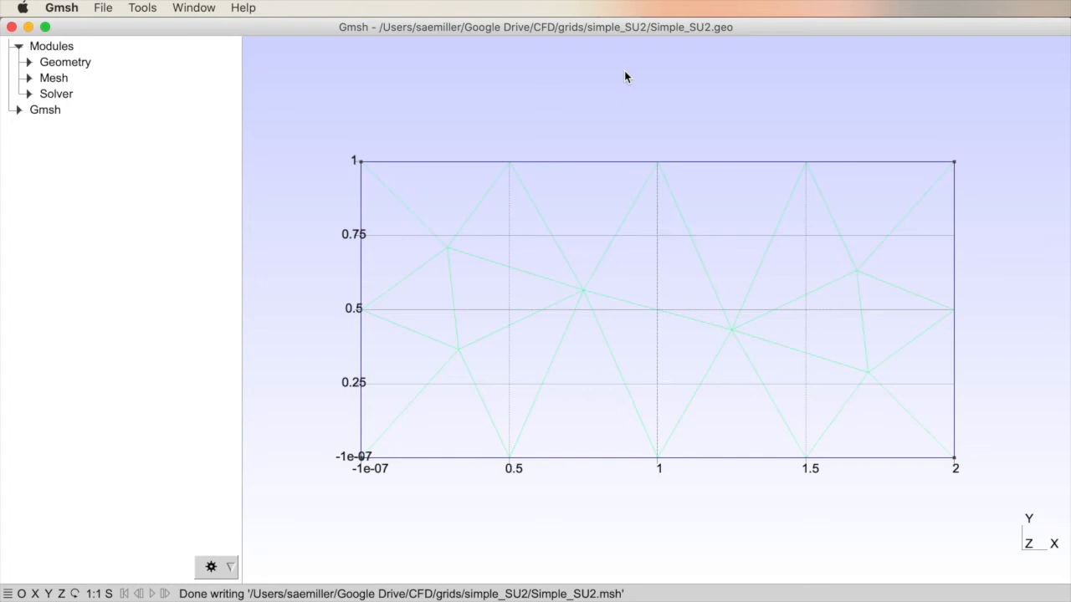
pyautogui.moveTo(599, 79)
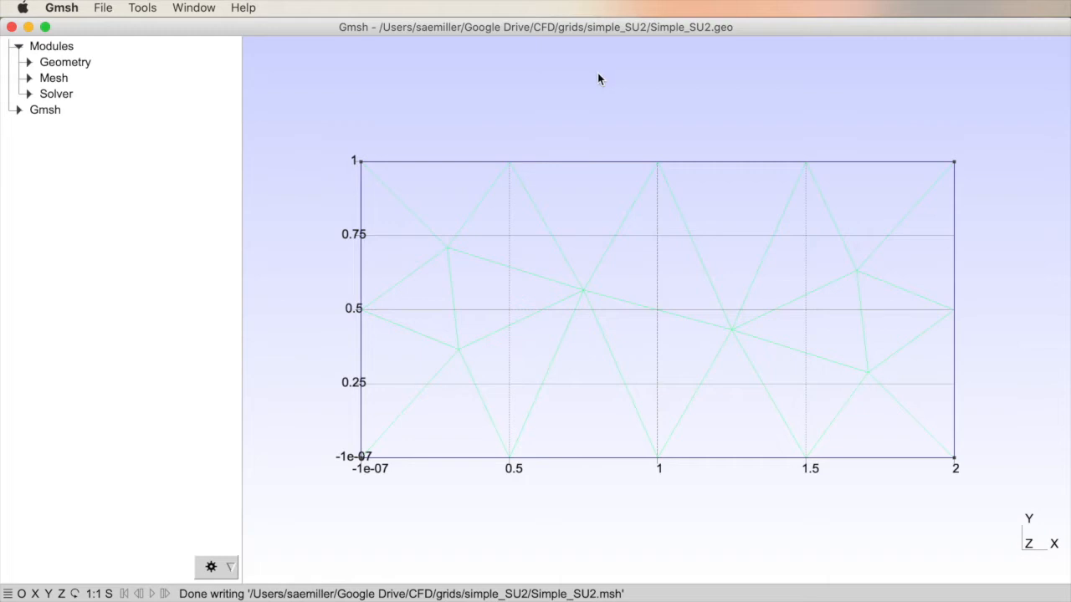
pyautogui.moveTo(1019, 410)
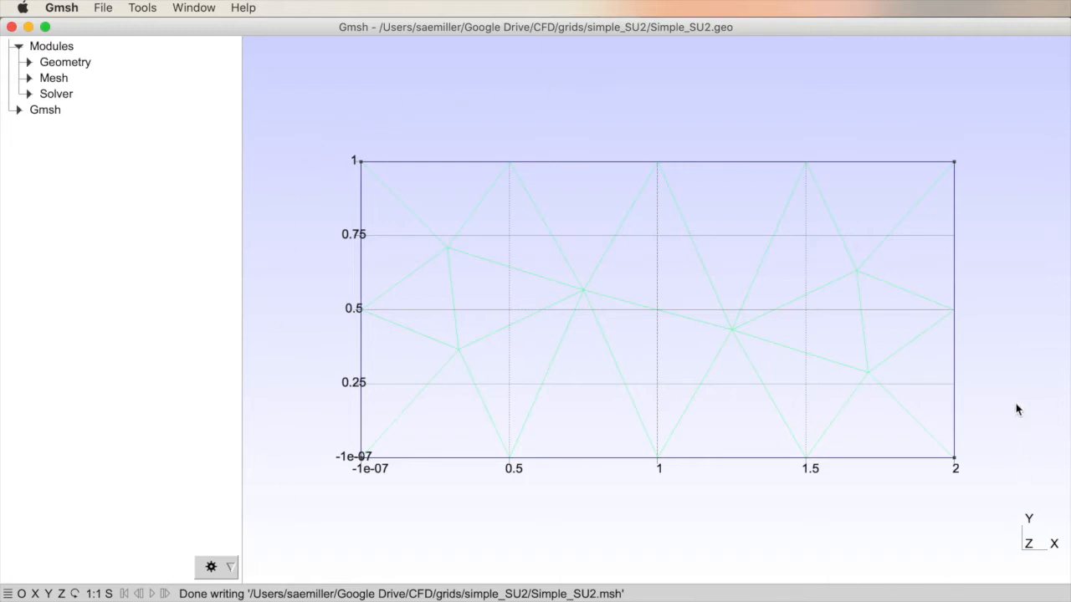
pyautogui.moveTo(457, 169)
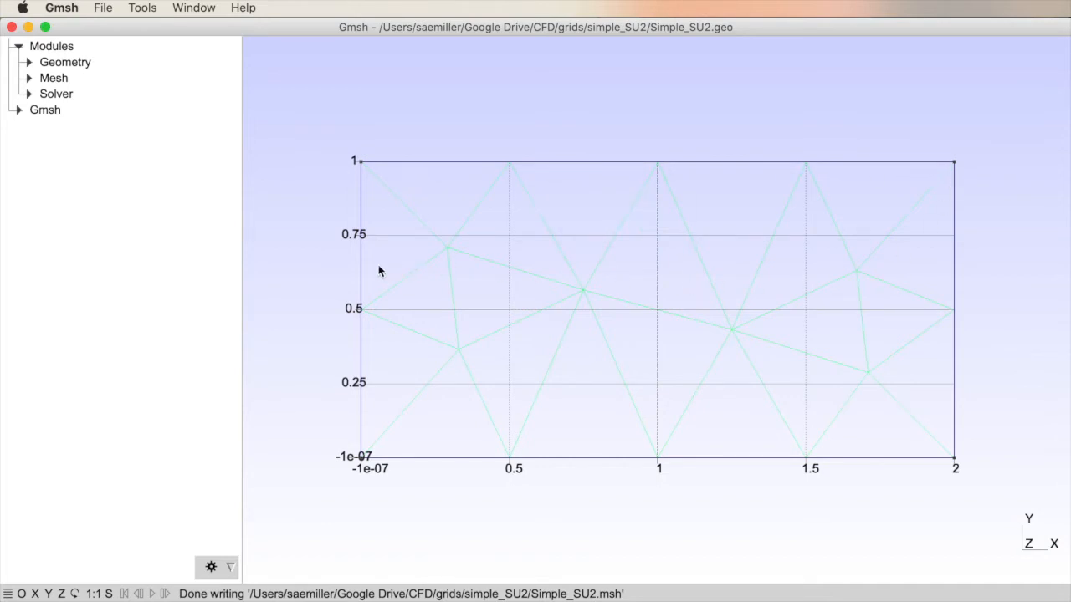
pyautogui.moveTo(362, 274)
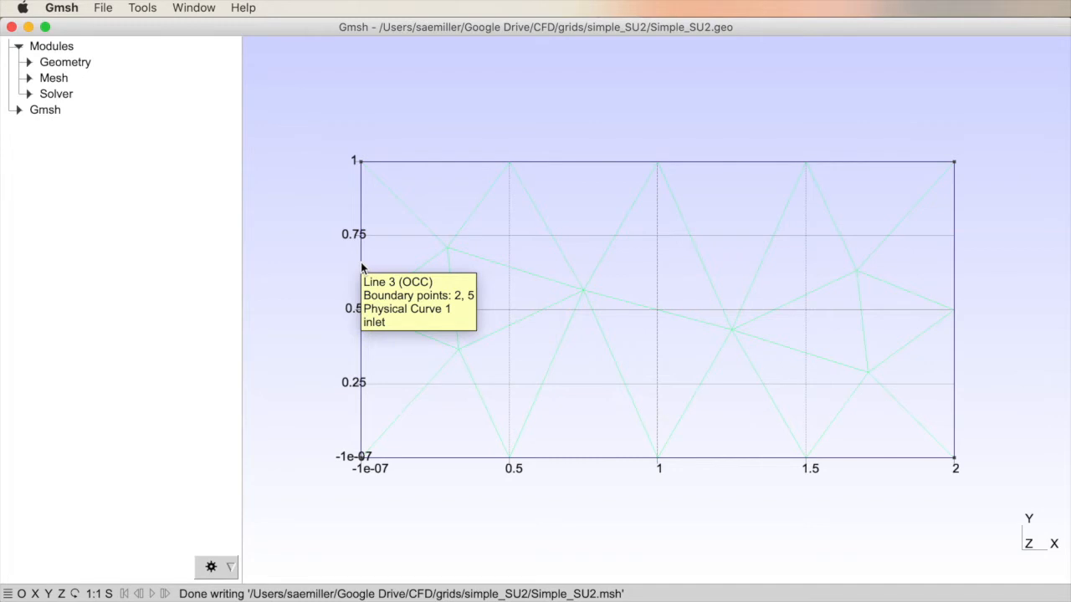
pyautogui.moveTo(956, 266)
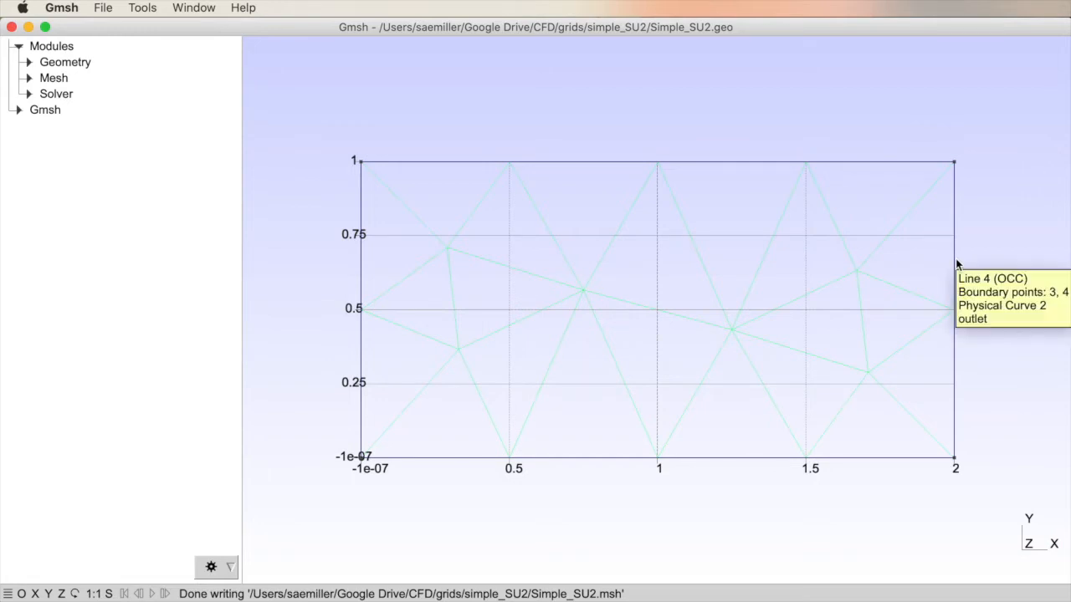
pyautogui.moveTo(749, 188)
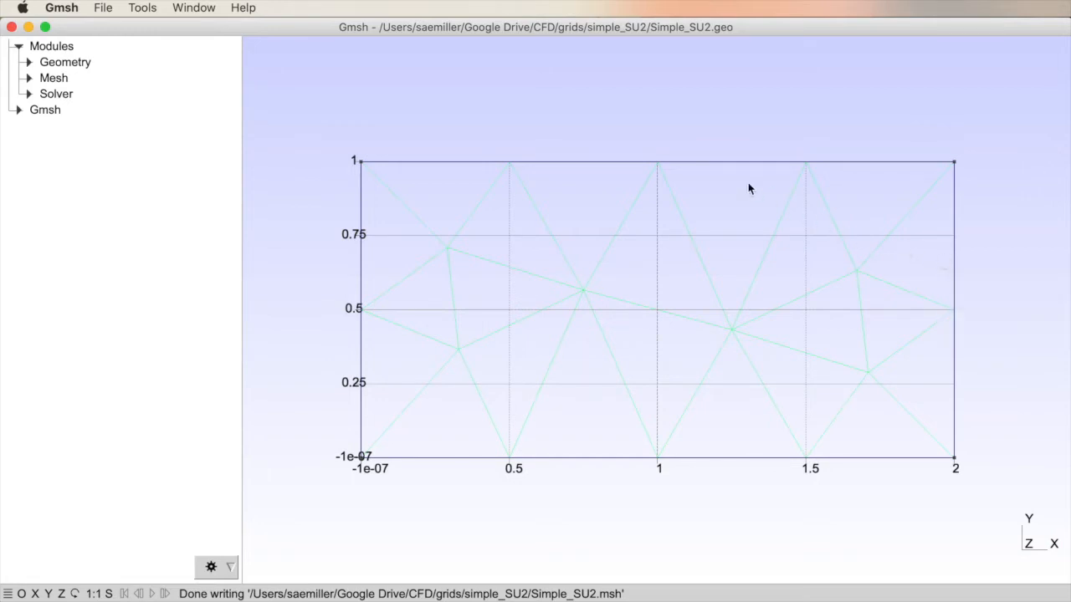
pyautogui.moveTo(738, 459)
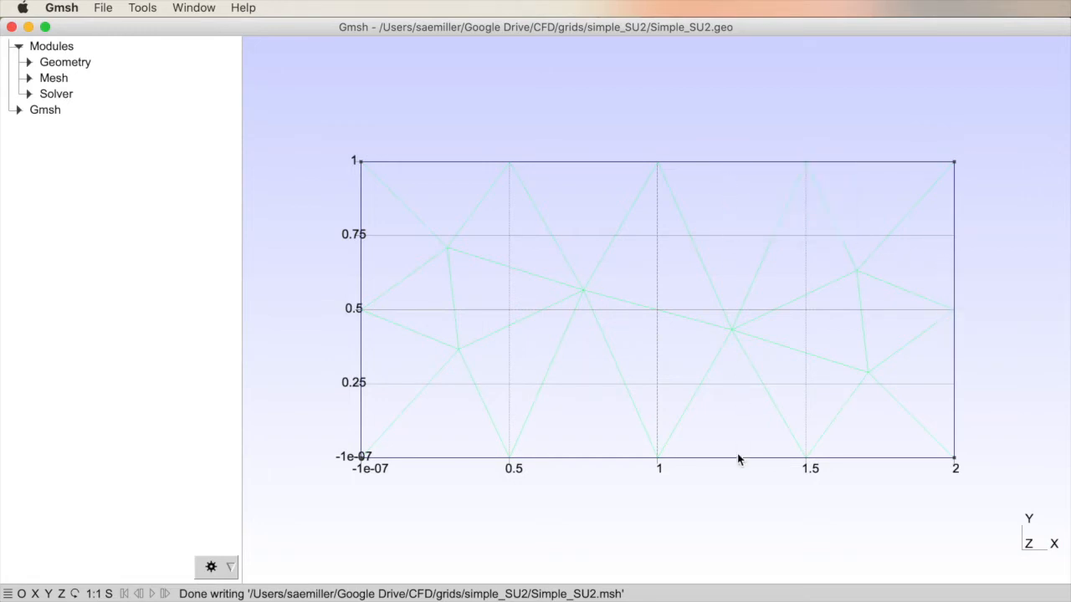
pyautogui.moveTo(732, 219)
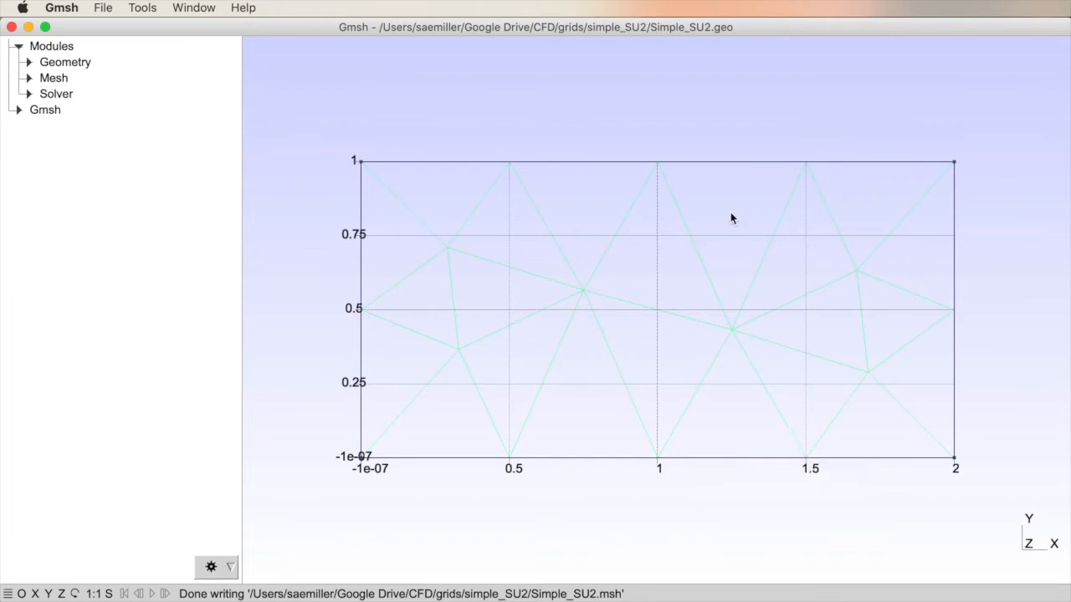
pyautogui.moveTo(724, 463)
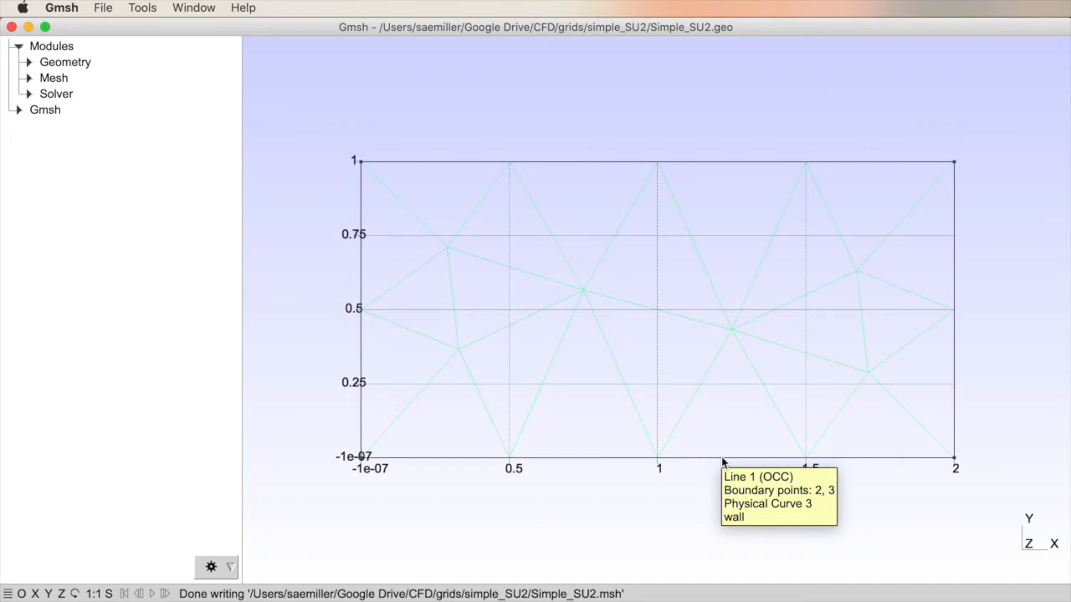
pyautogui.moveTo(460, 443)
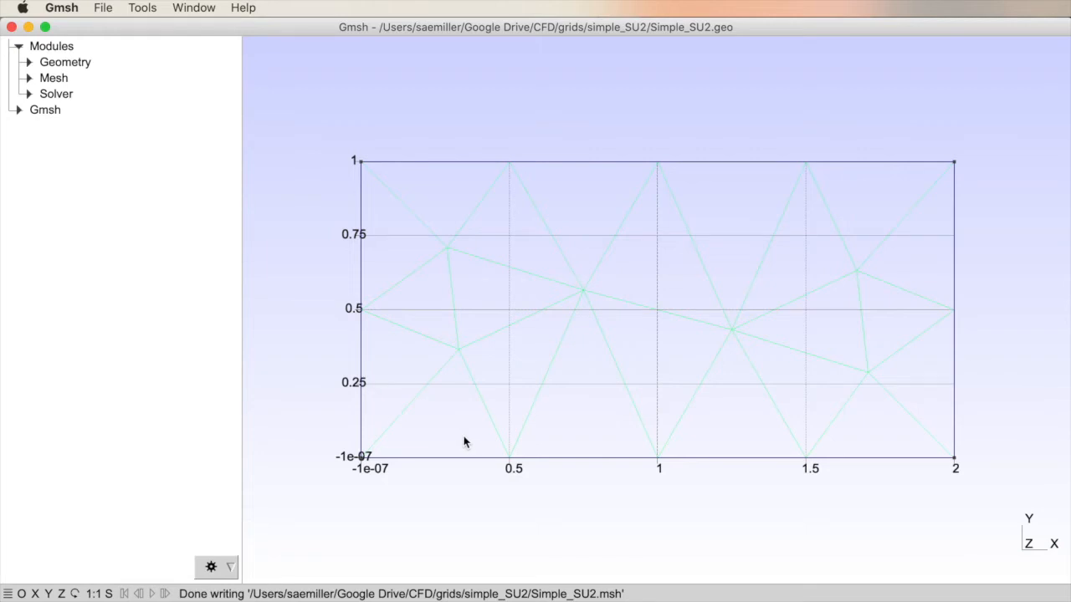
pyautogui.moveTo(632, 387)
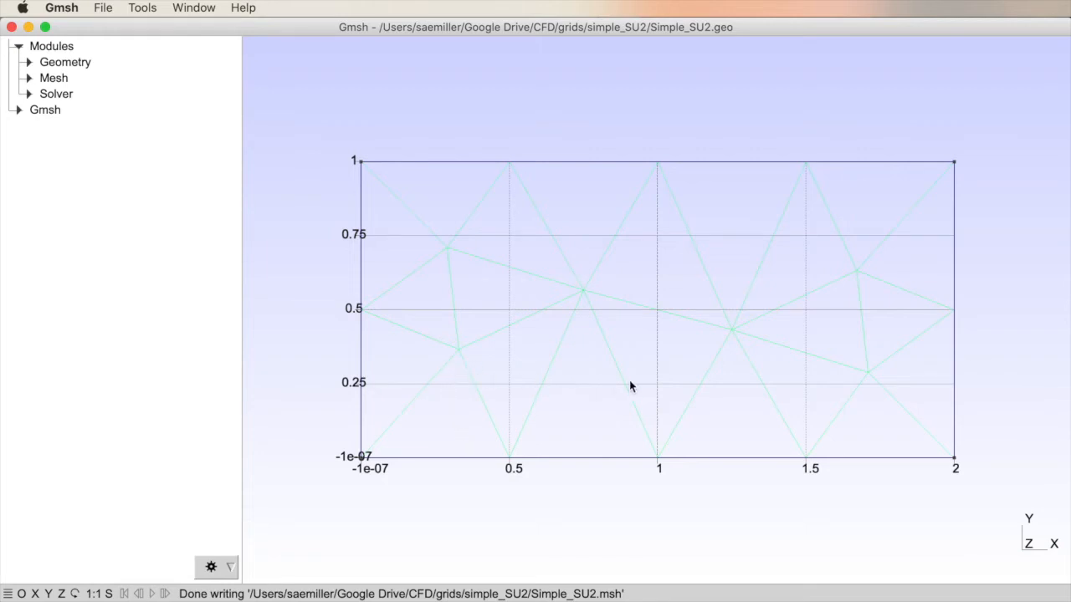
pyautogui.moveTo(878, 356)
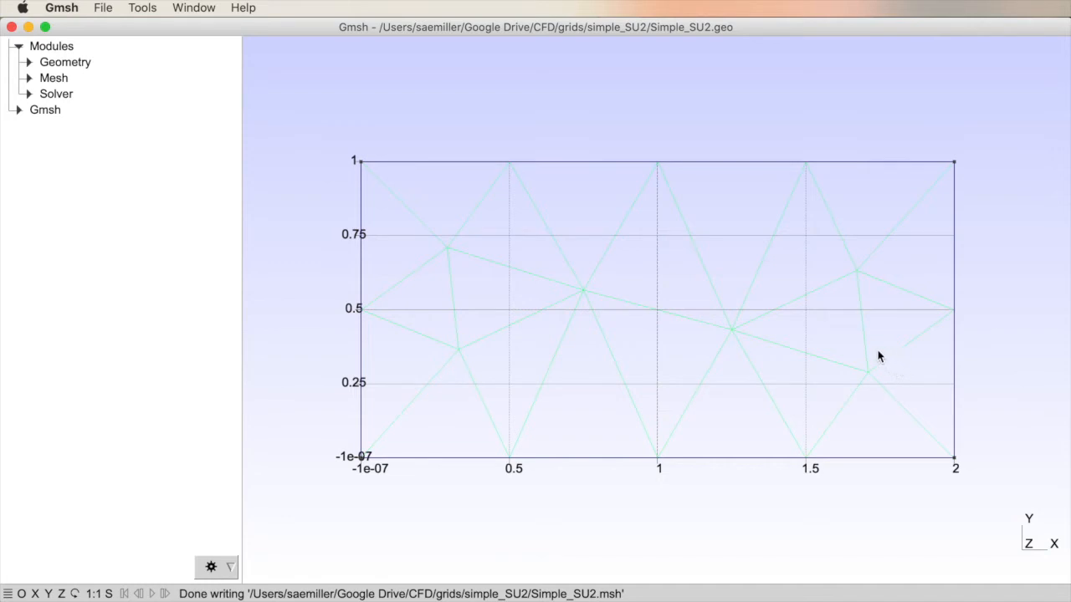
pyautogui.moveTo(381, 364)
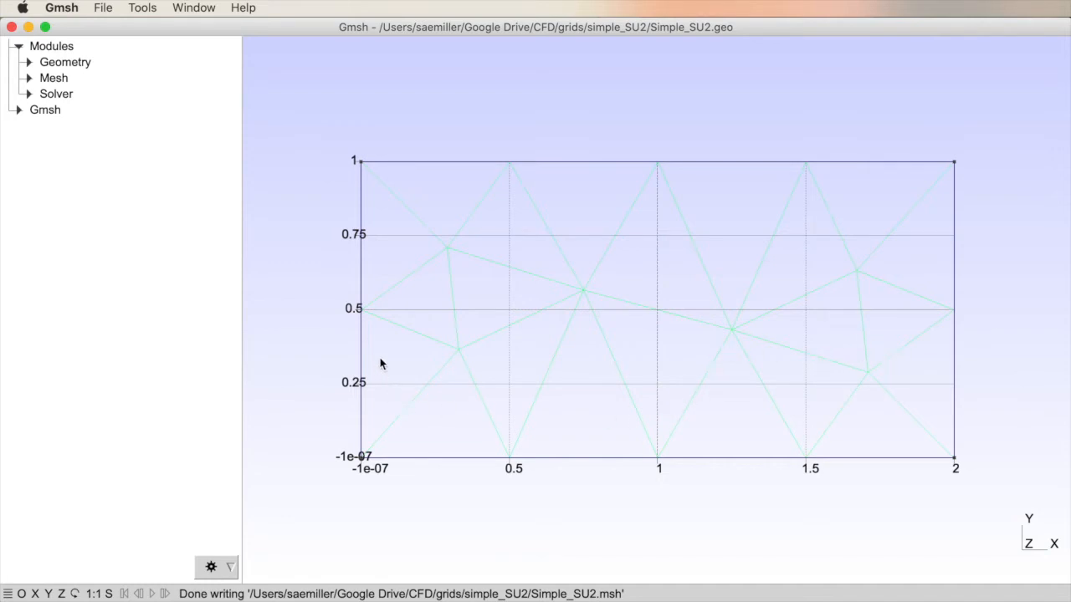
pyautogui.moveTo(167, 6)
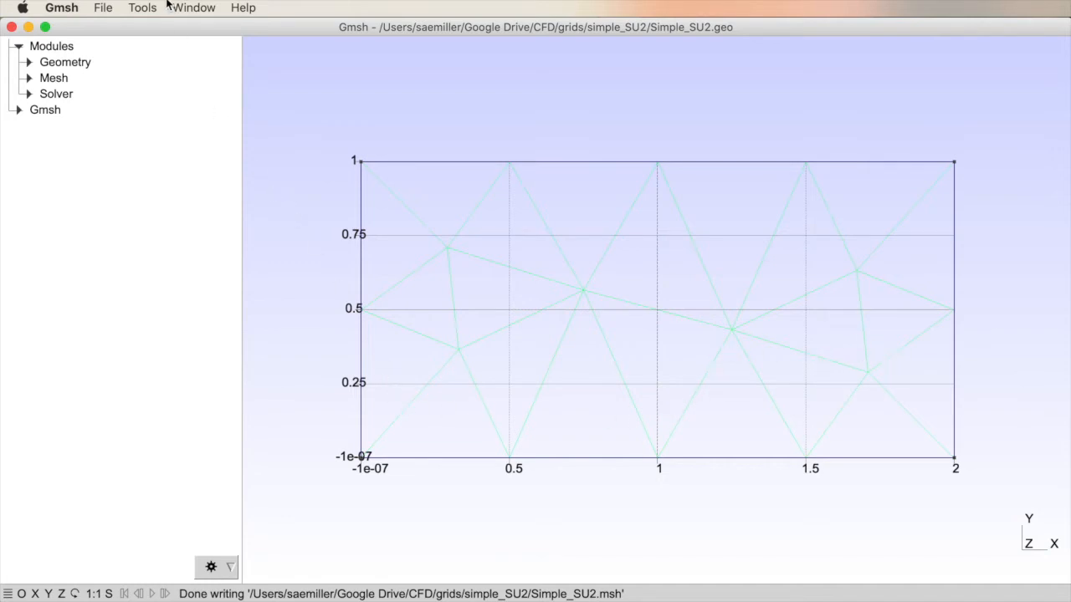
pyautogui.moveTo(140, 7)
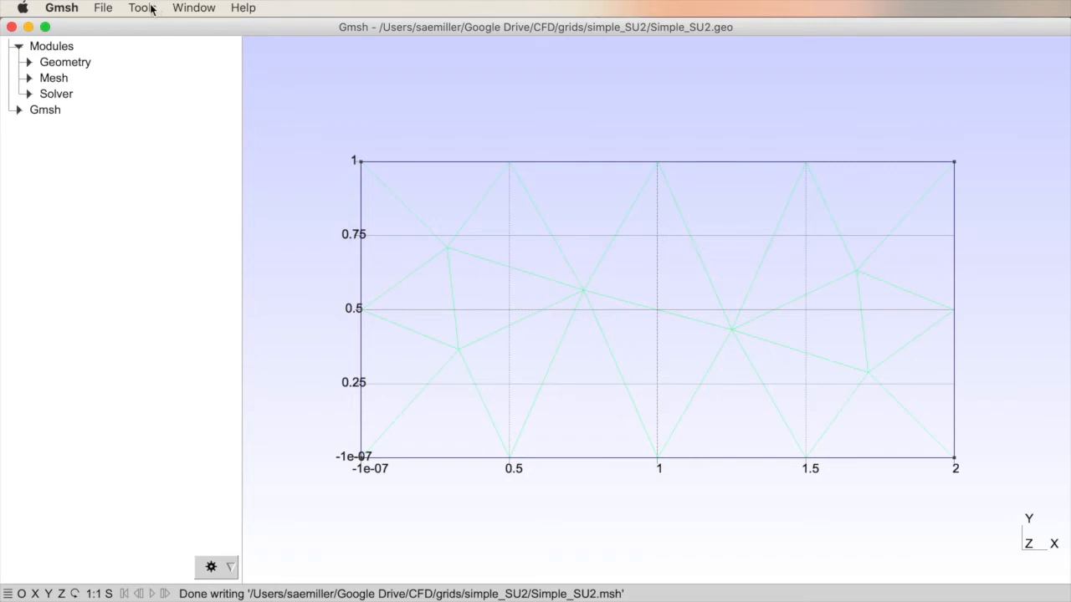
# - Display the mesh statistics showing the node and triangle counts
pyautogui.click(142, 8)
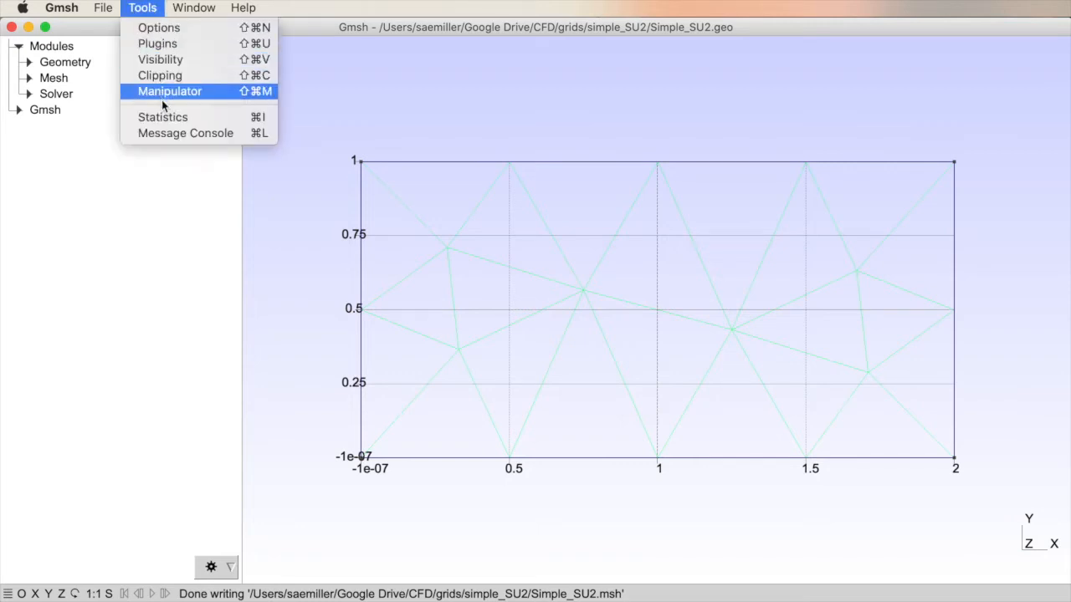
pyautogui.click(163, 116)
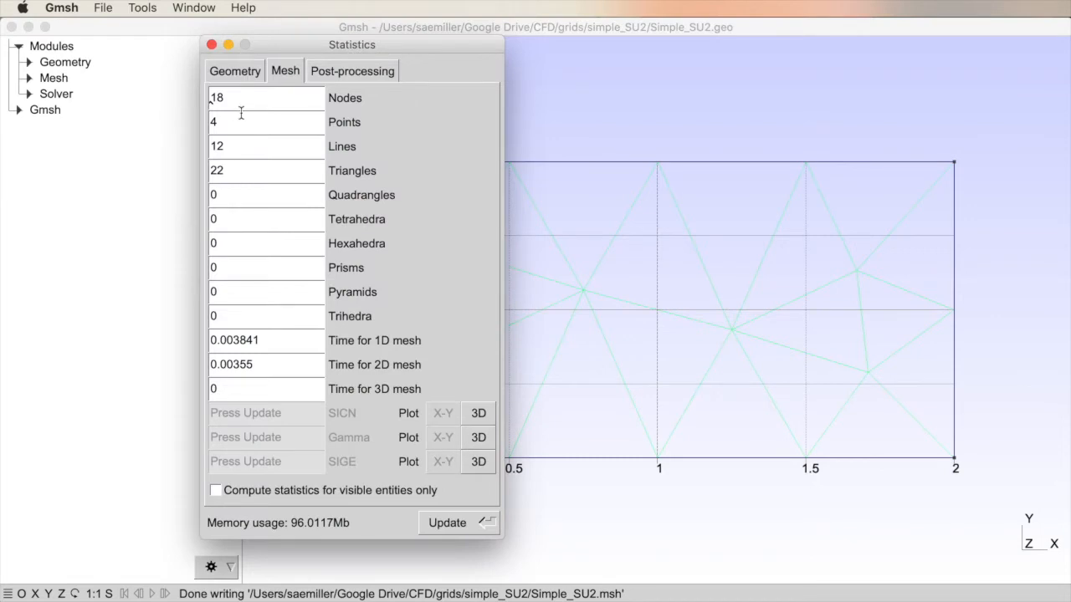
pyautogui.click(234, 70)
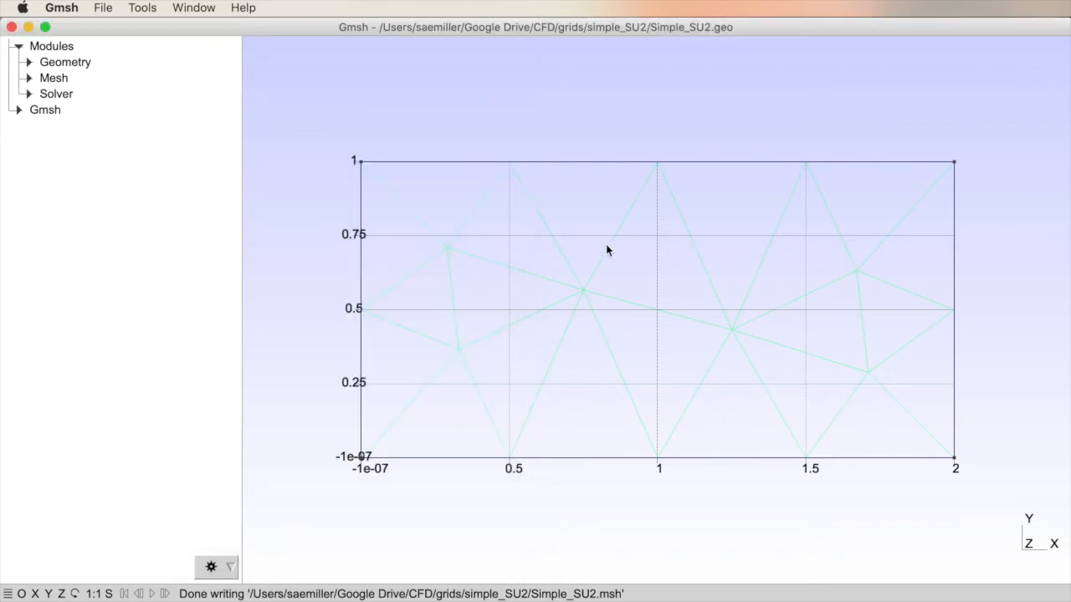
pyautogui.moveTo(610, 316)
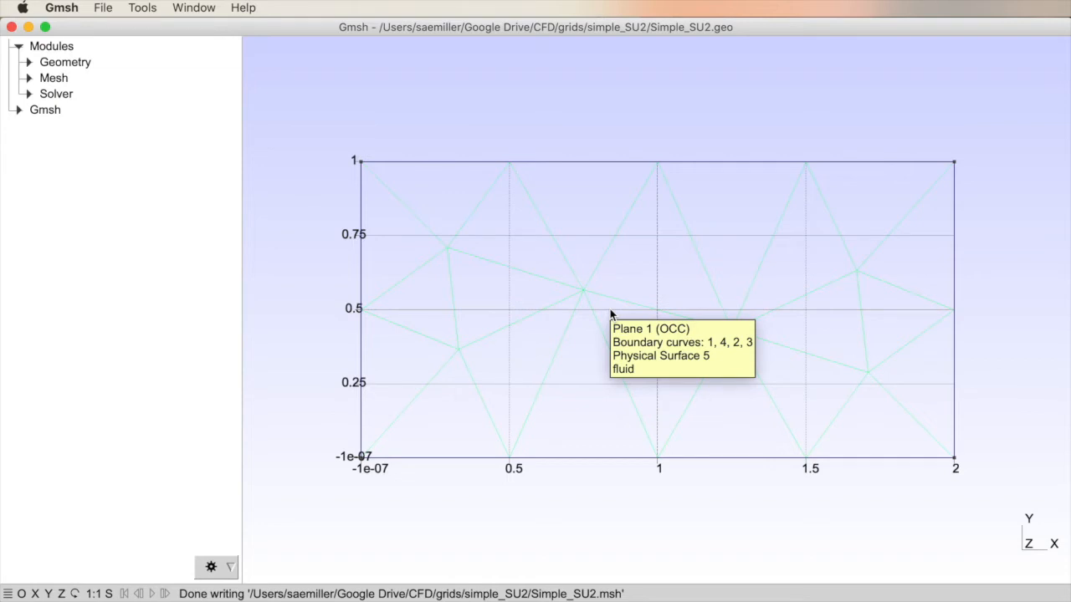
pyautogui.moveTo(653, 50)
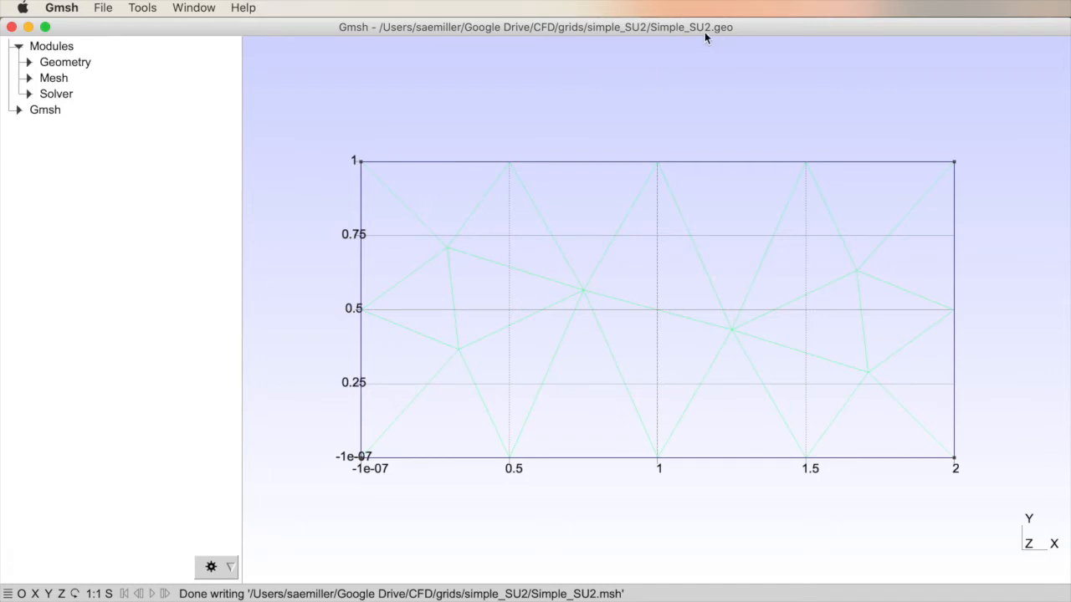
pyautogui.moveTo(615, 595)
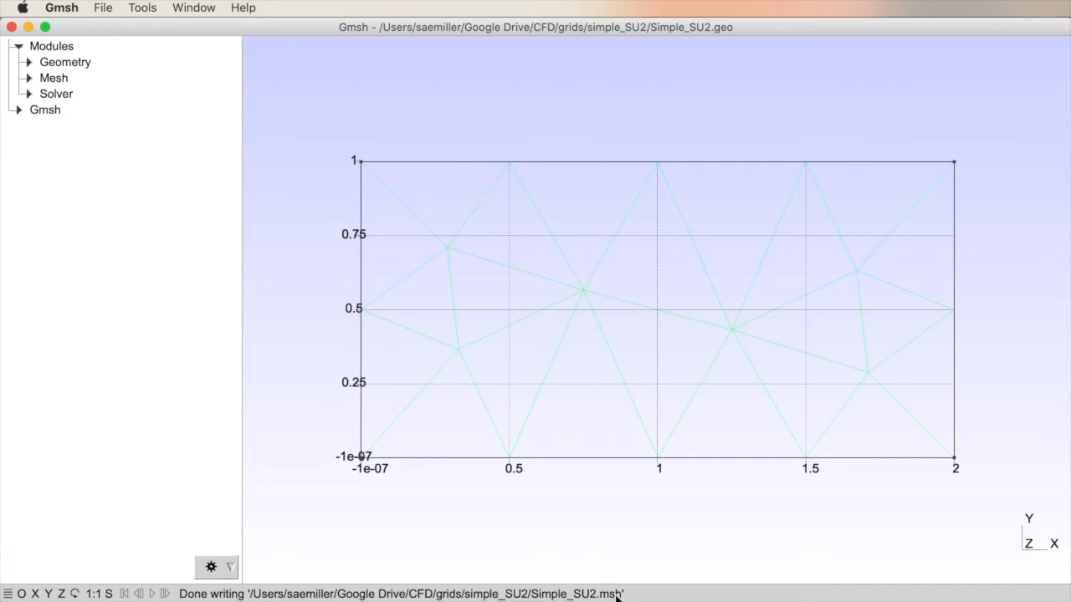
pyautogui.moveTo(685, 52)
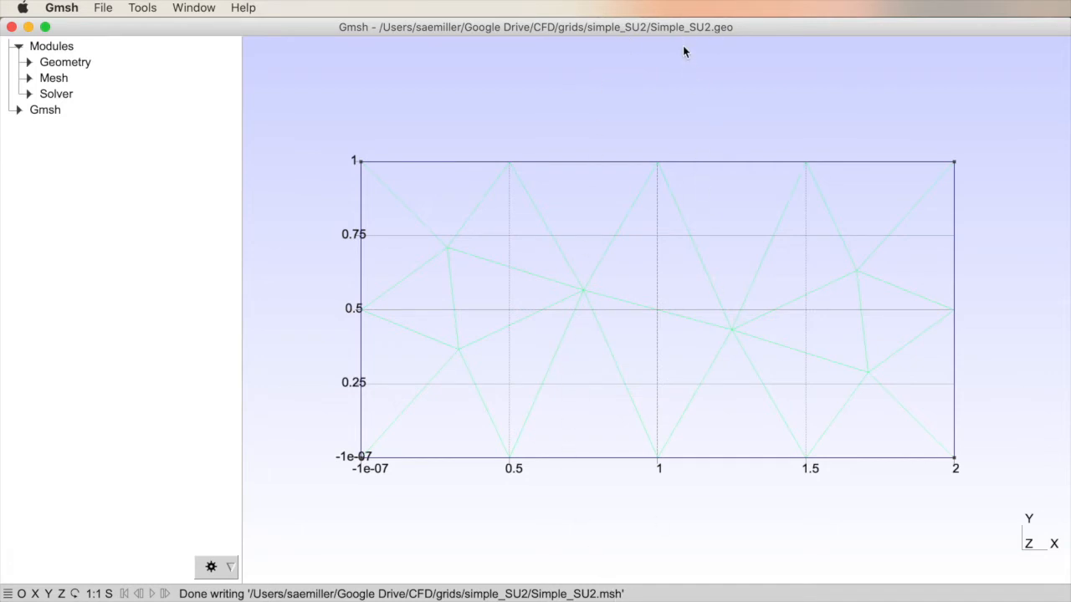
pyautogui.moveTo(342, 108)
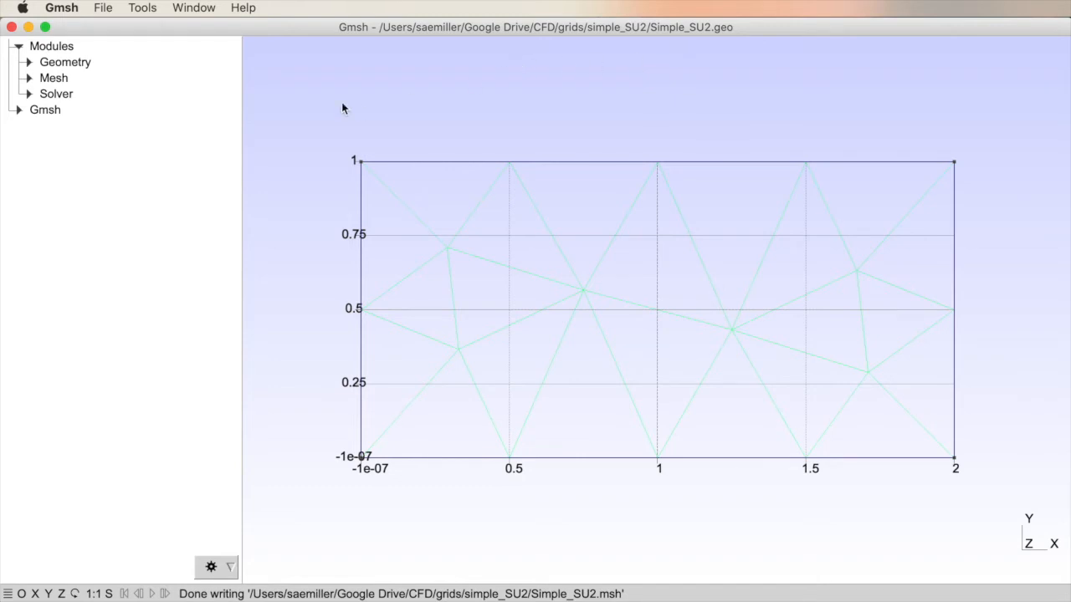
pyautogui.moveTo(192, 102)
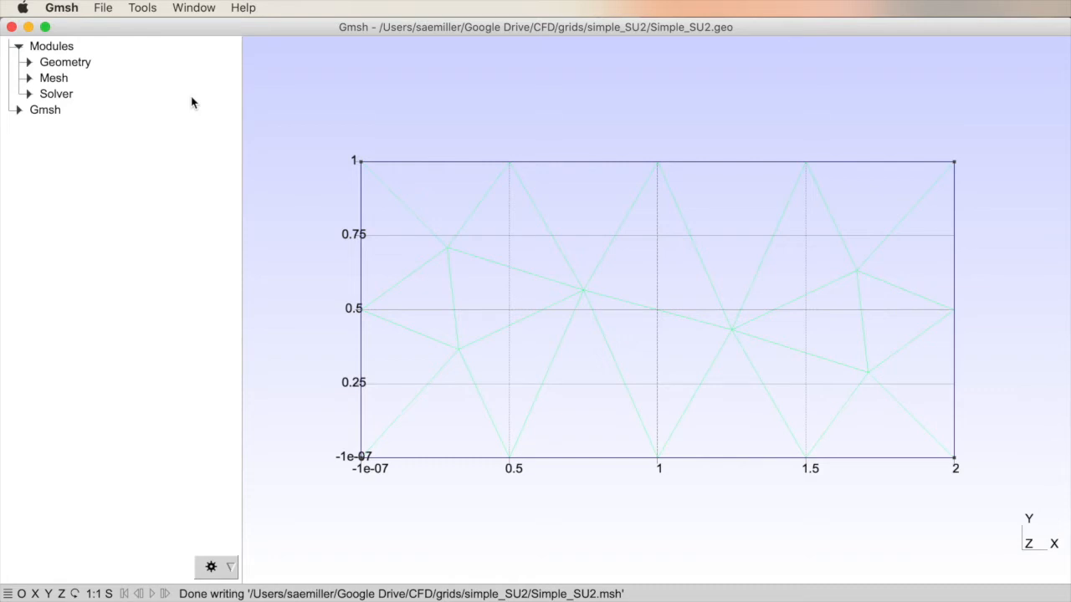
pyautogui.moveTo(349, 175)
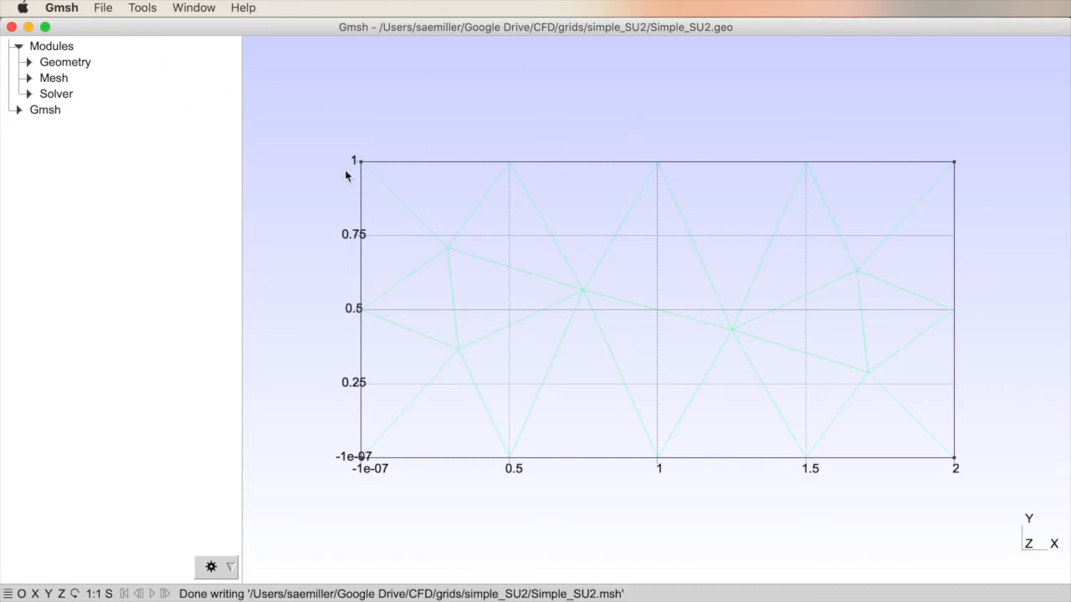
pyautogui.moveTo(238, 407)
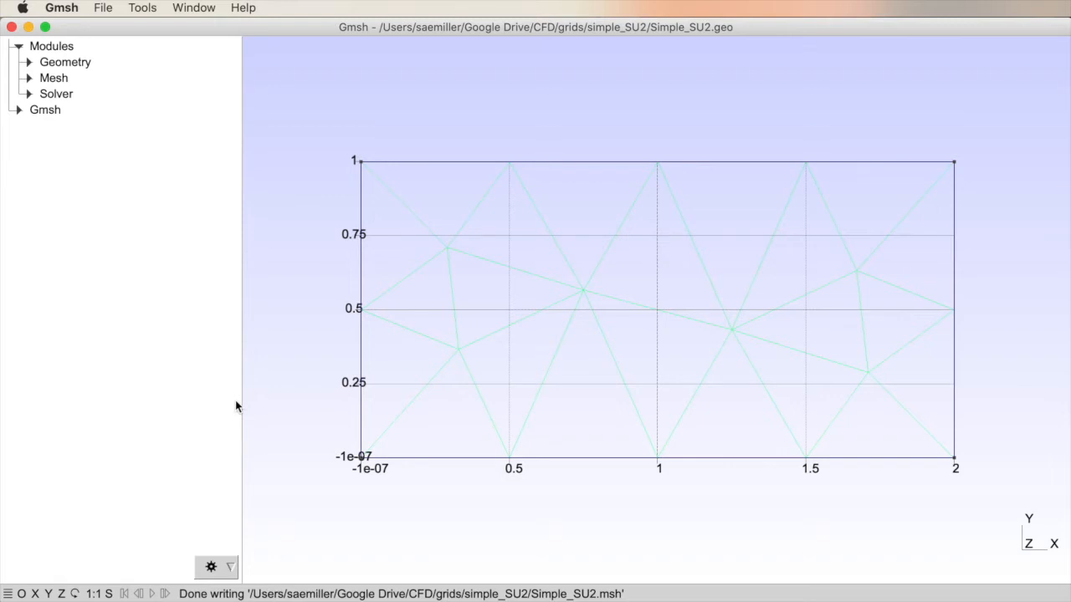
# - Bring up the mesh Export dialog, ready to edit the Simple_SU2 file name
pyautogui.click(103, 8)
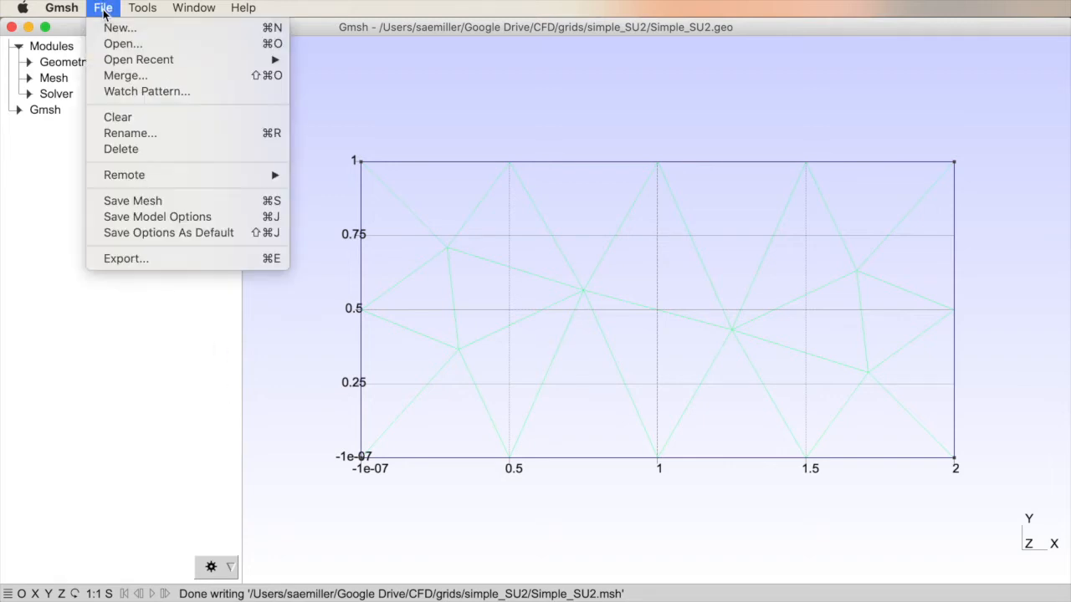
pyautogui.moveTo(125, 258)
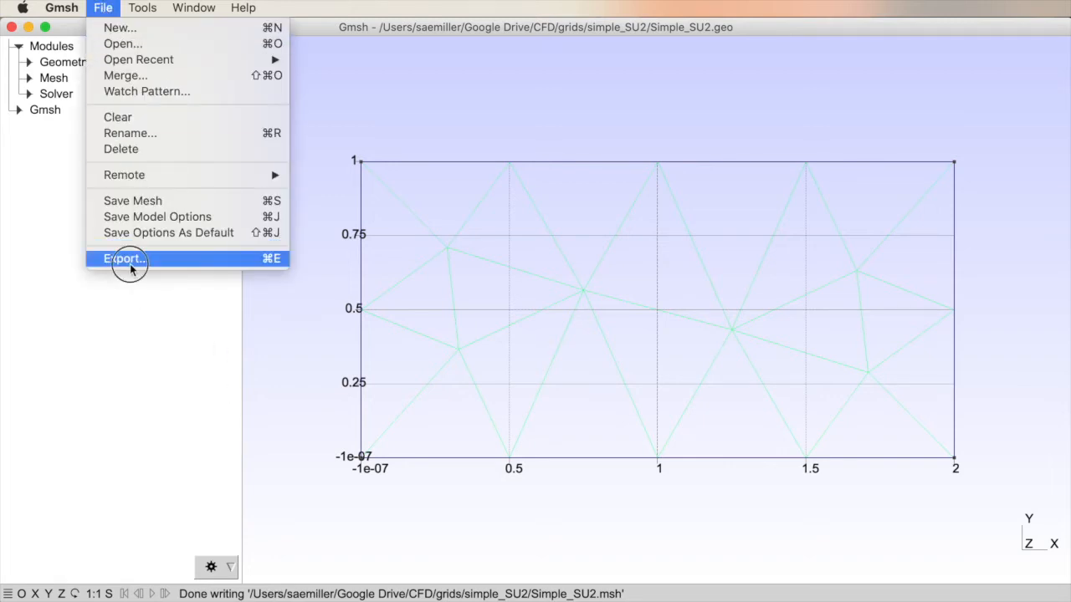
pyautogui.click(123, 258)
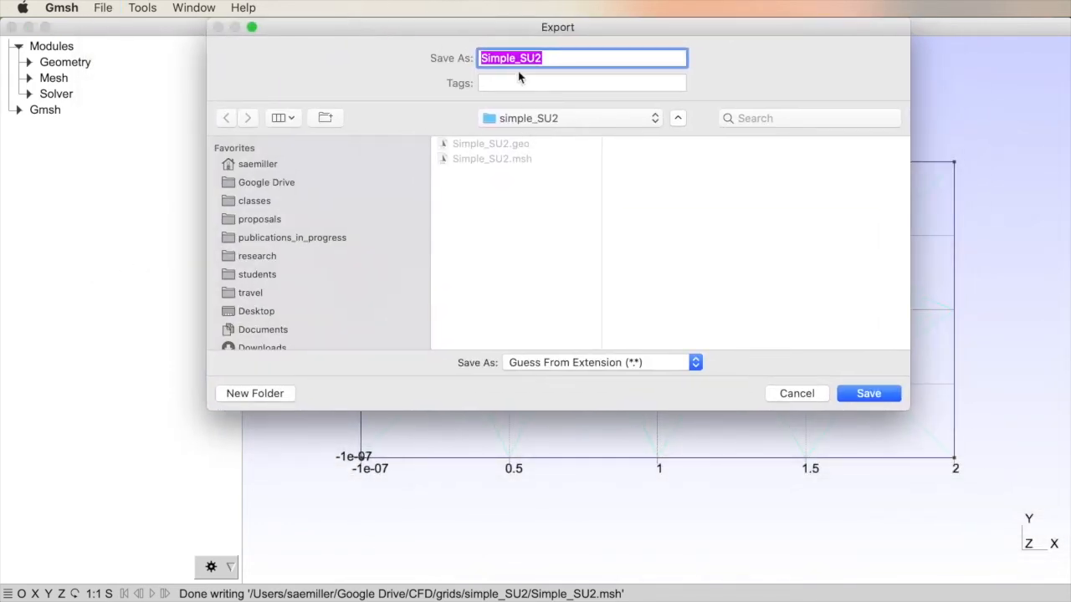
pyautogui.click(544, 58)
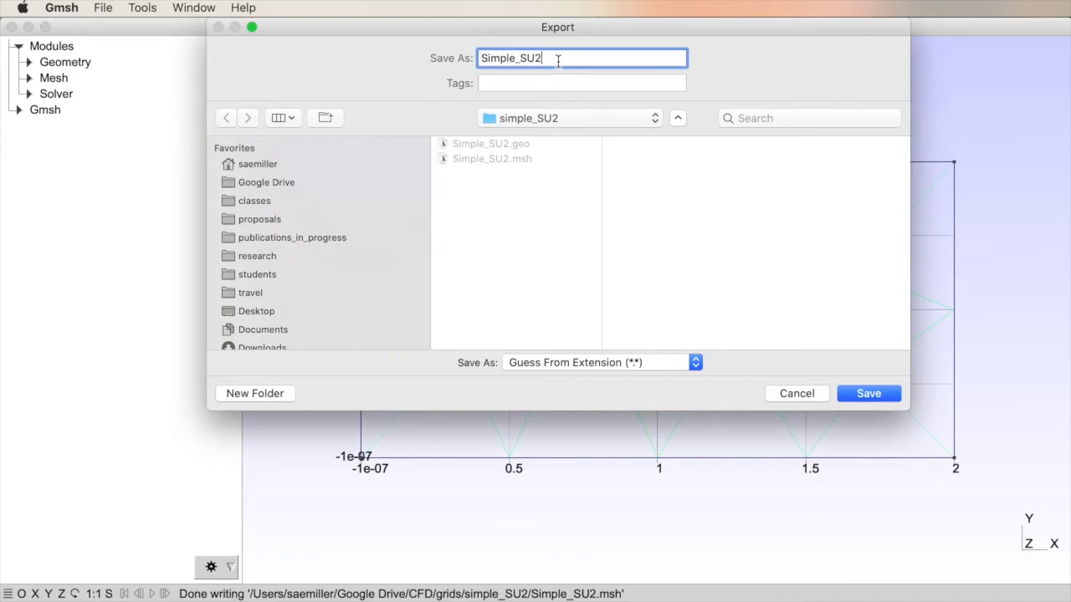
pyautogui.moveTo(516, 369)
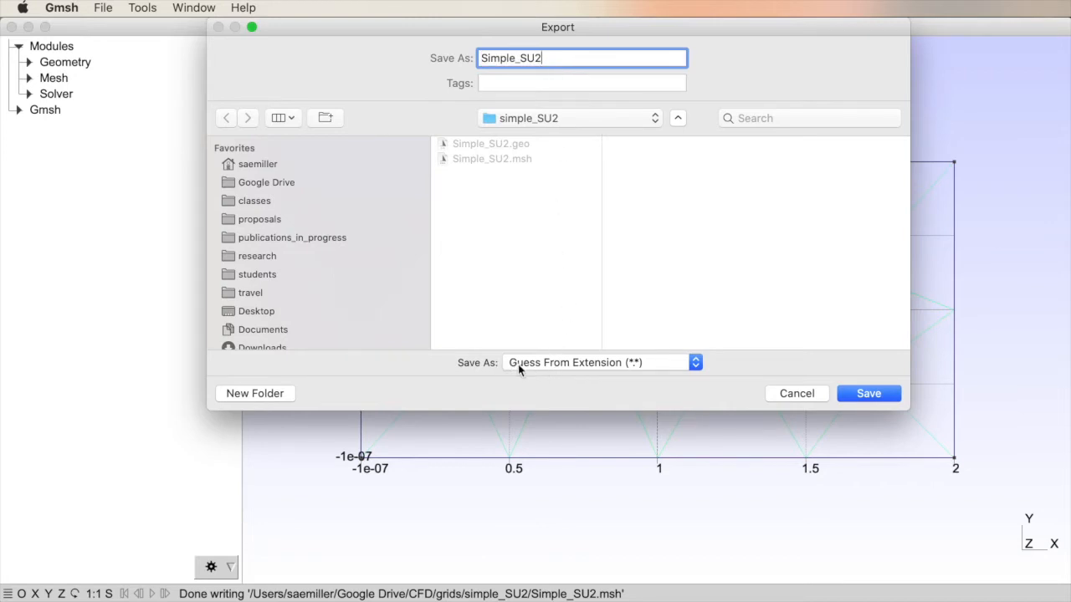
# - Choose the Mesh - SU2 (*.su2) format and rename the file to Simple_SU2.su2
pyautogui.click(601, 362)
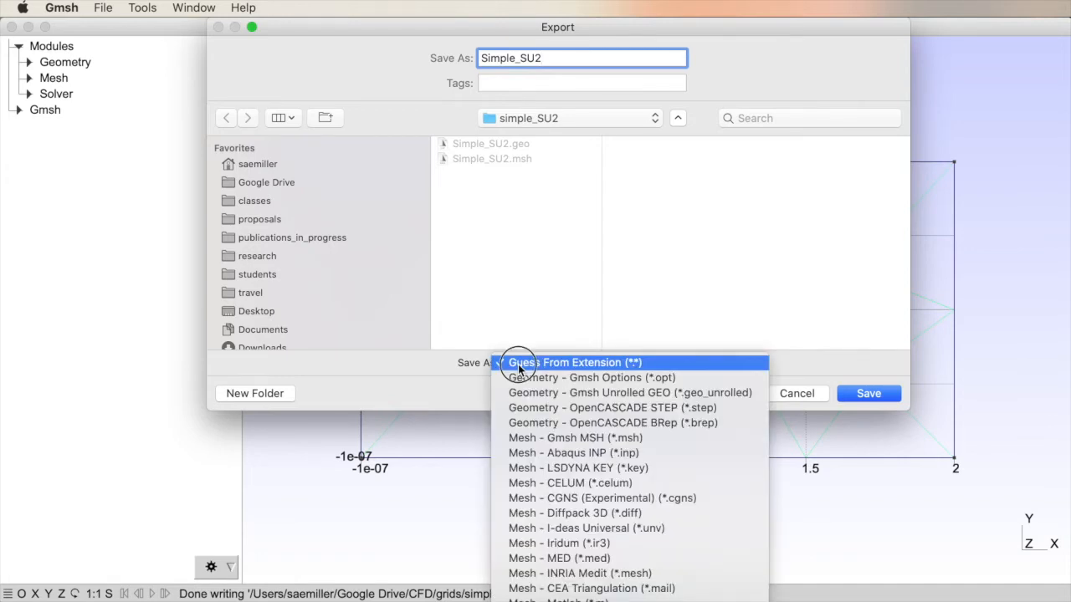
pyautogui.moveTo(527, 392)
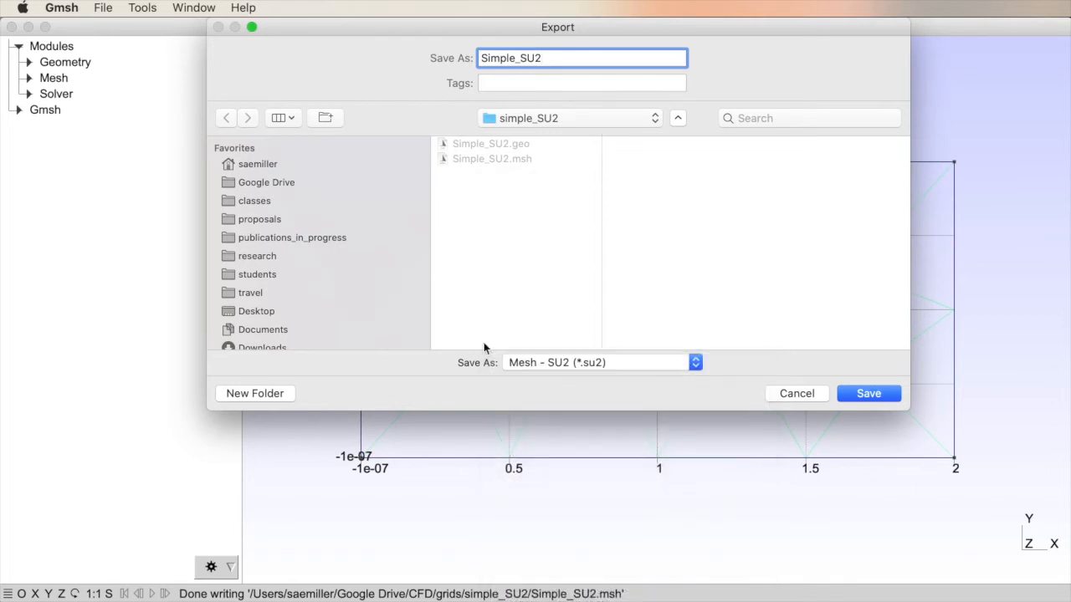
pyautogui.moveTo(508, 380)
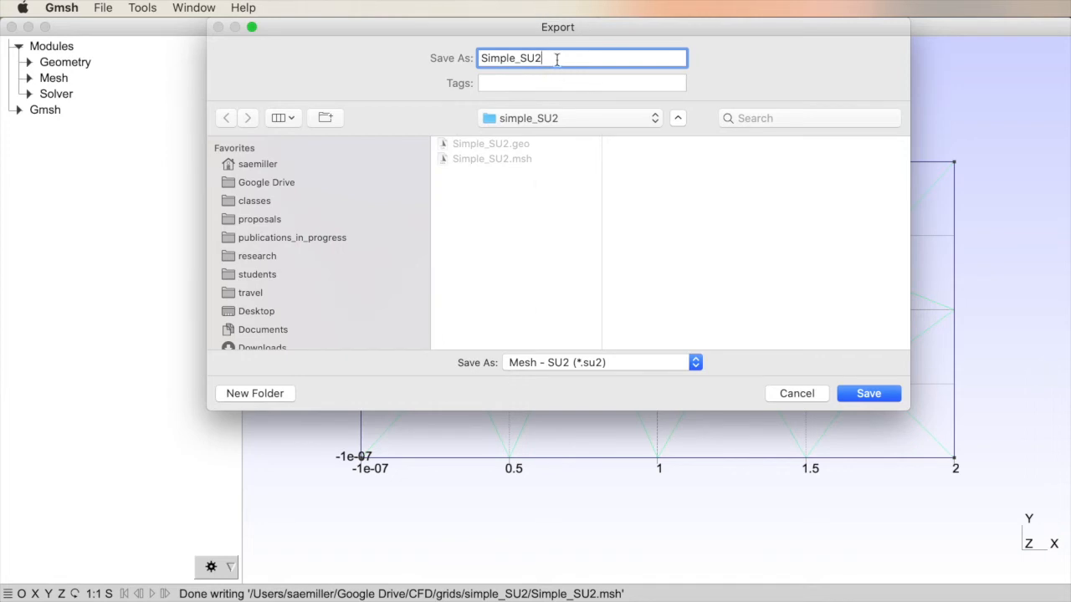
pyautogui.write('.su2')
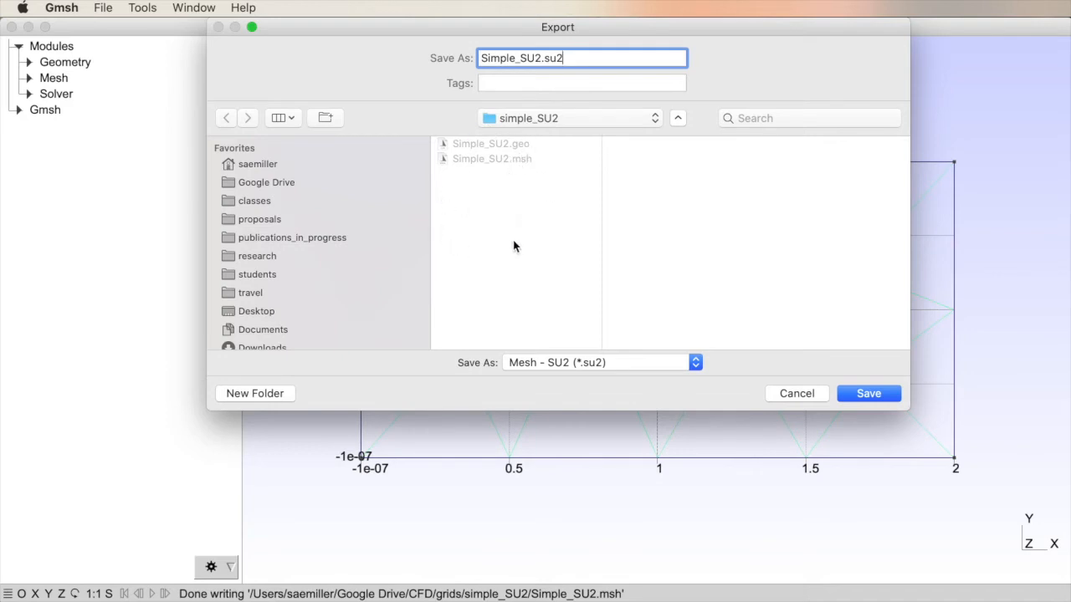
pyautogui.moveTo(512, 217)
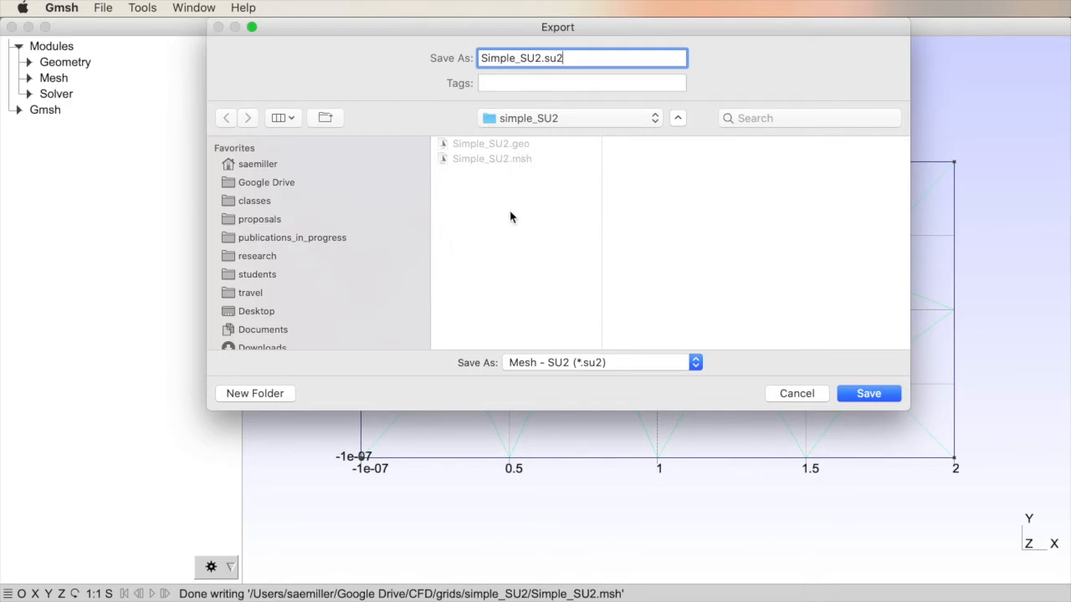
pyautogui.moveTo(596, 230)
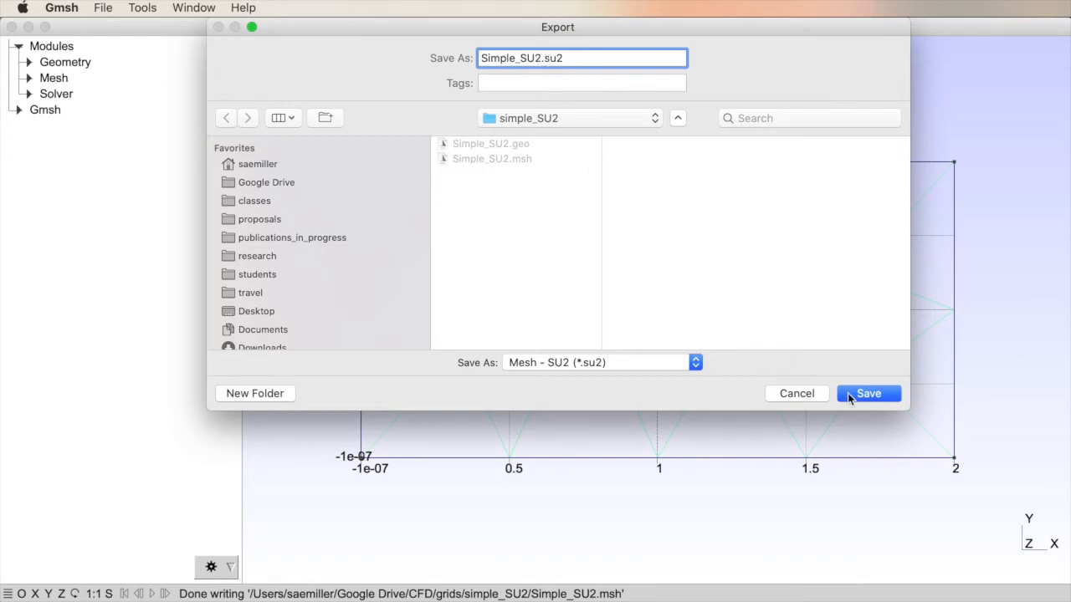
# - Export Simple_SU2.su2 with the SU2 option Save all elements left off
pyautogui.click(868, 393)
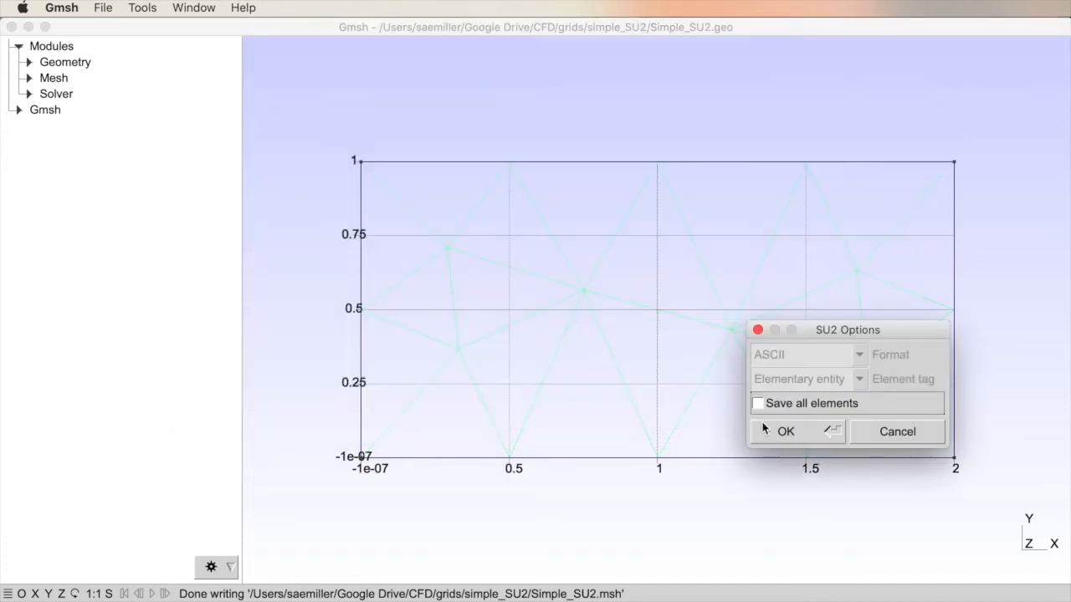
pyautogui.moveTo(848, 330); pyautogui.dragTo(379, 117)
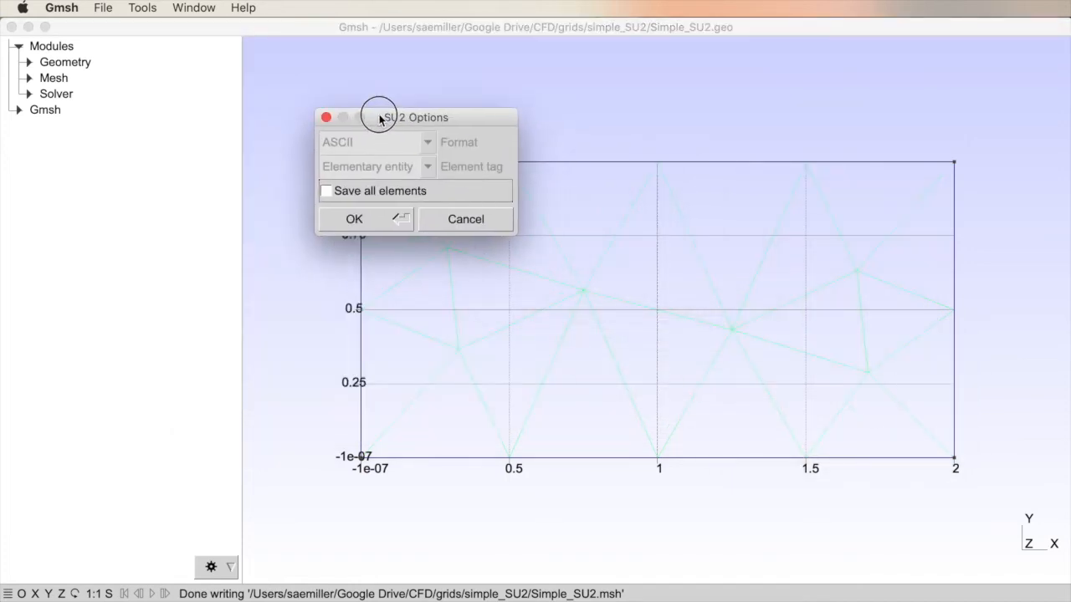
pyautogui.moveTo(358, 199)
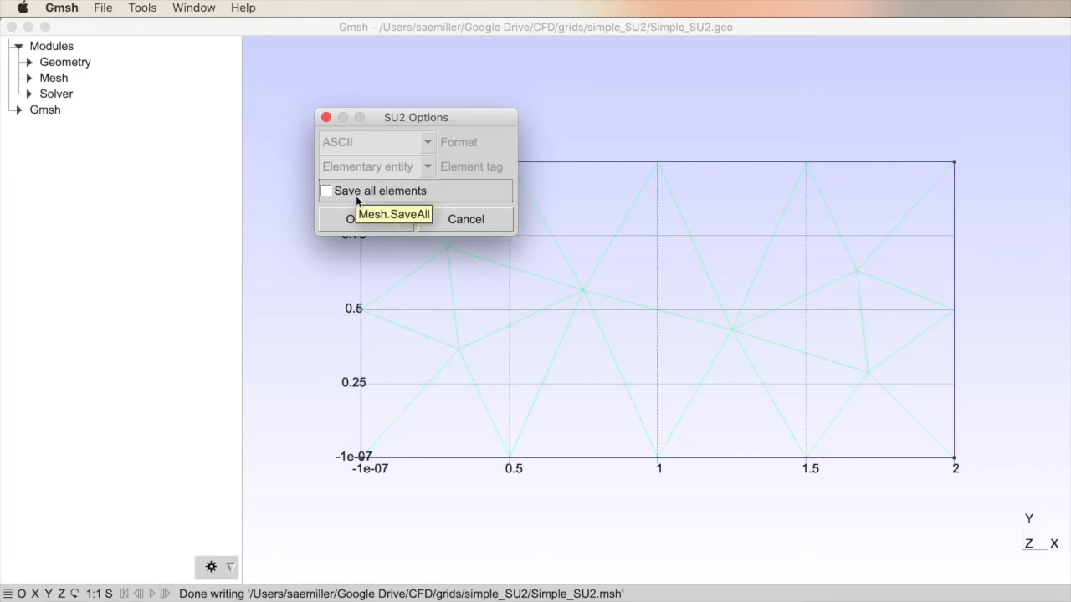
pyautogui.moveTo(799, 240)
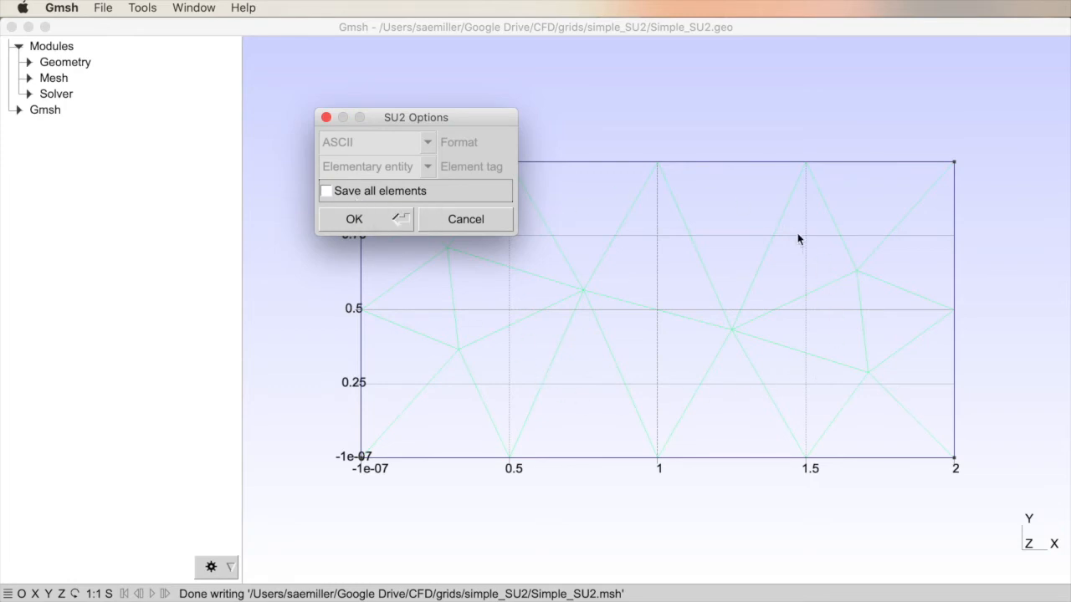
pyautogui.moveTo(538, 332)
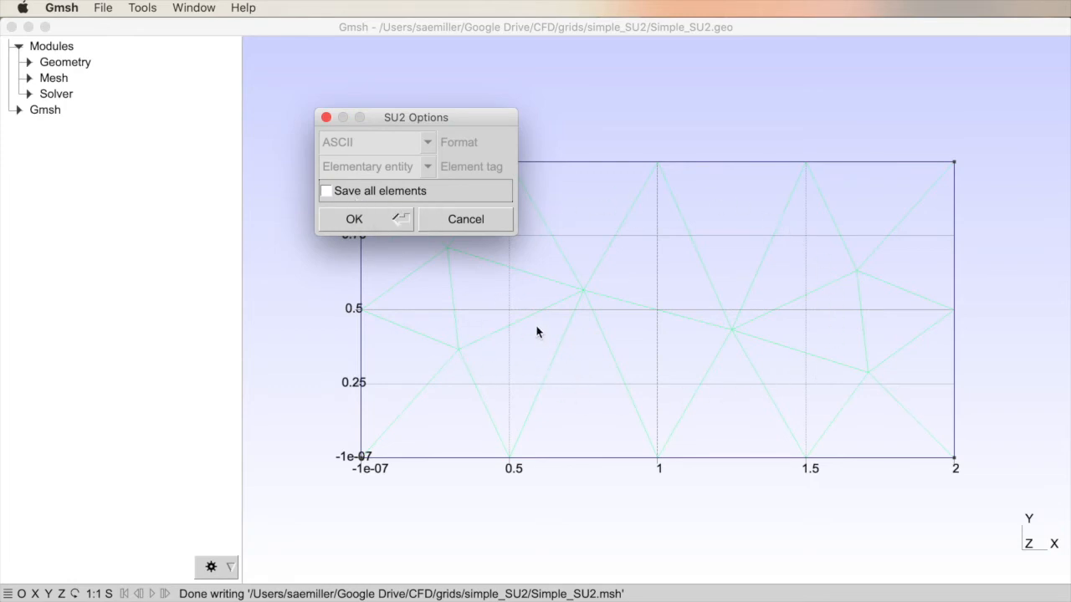
pyautogui.moveTo(336, 192)
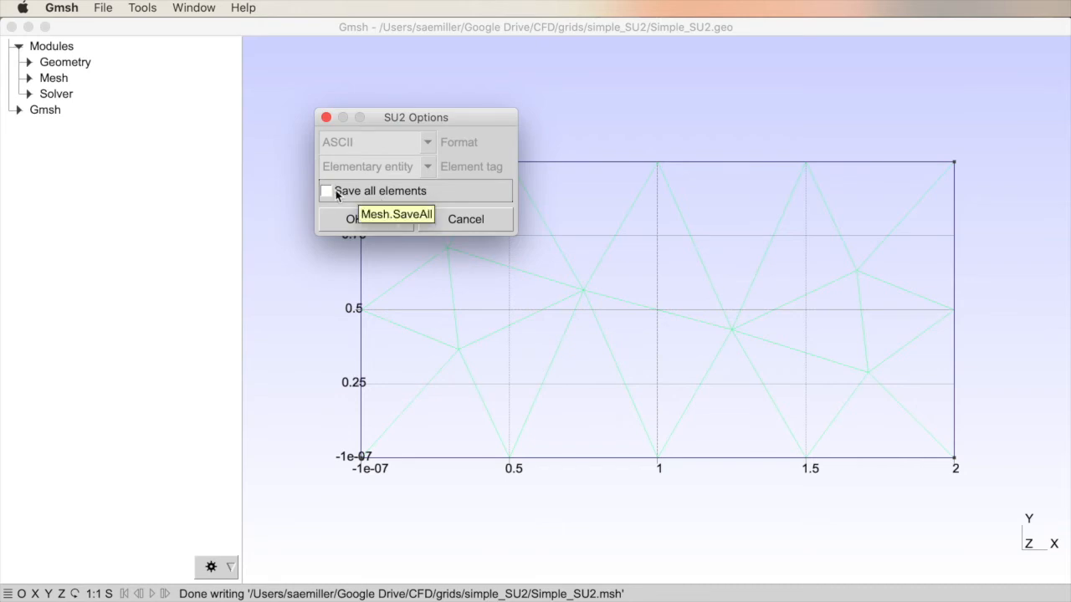
pyautogui.click(327, 191)
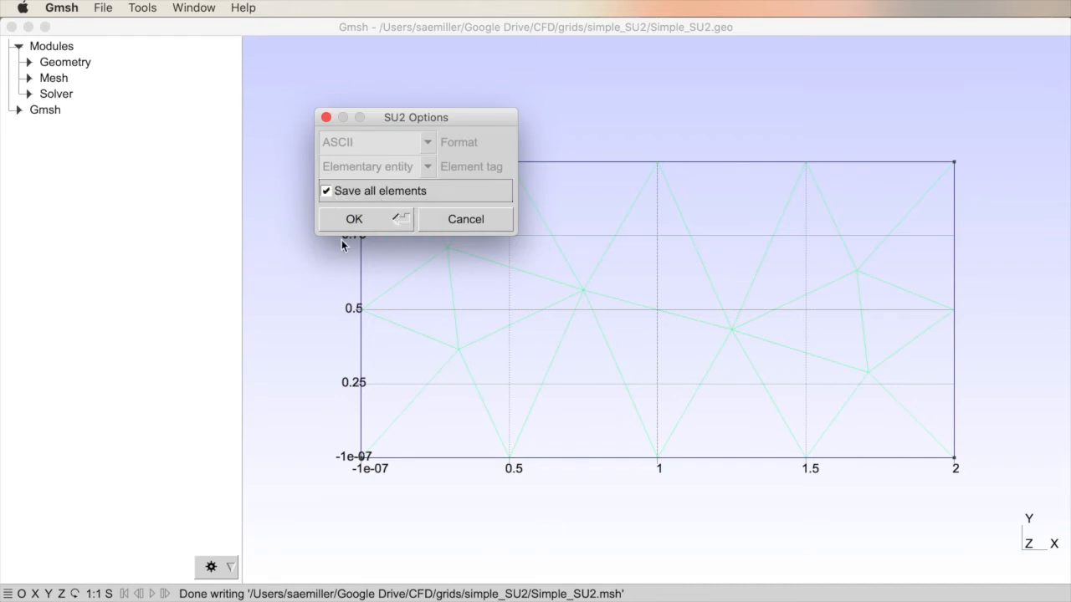
pyautogui.moveTo(495, 333)
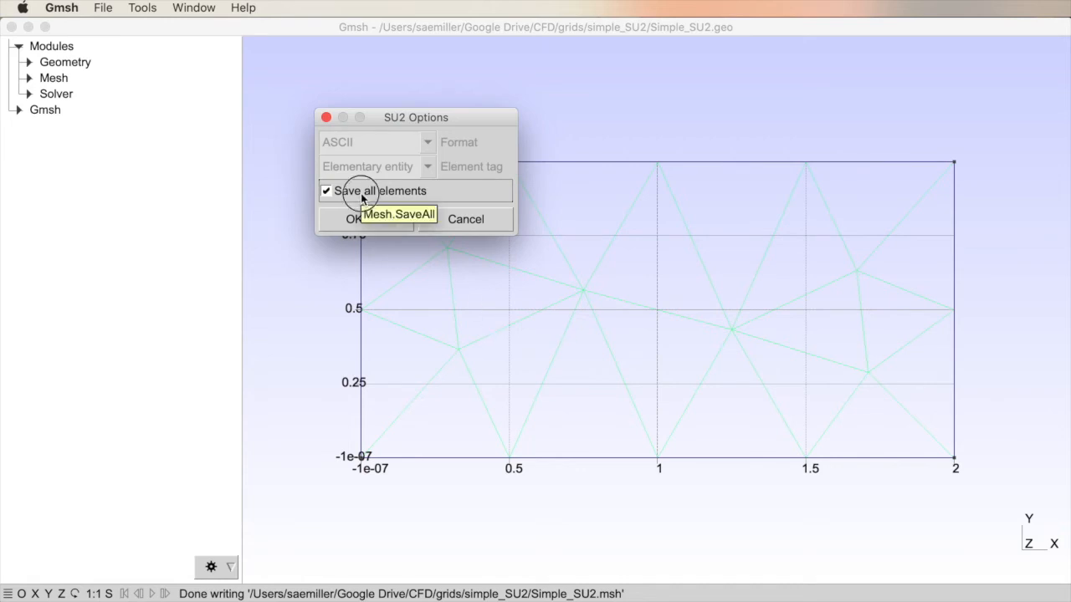
pyautogui.click(327, 190)
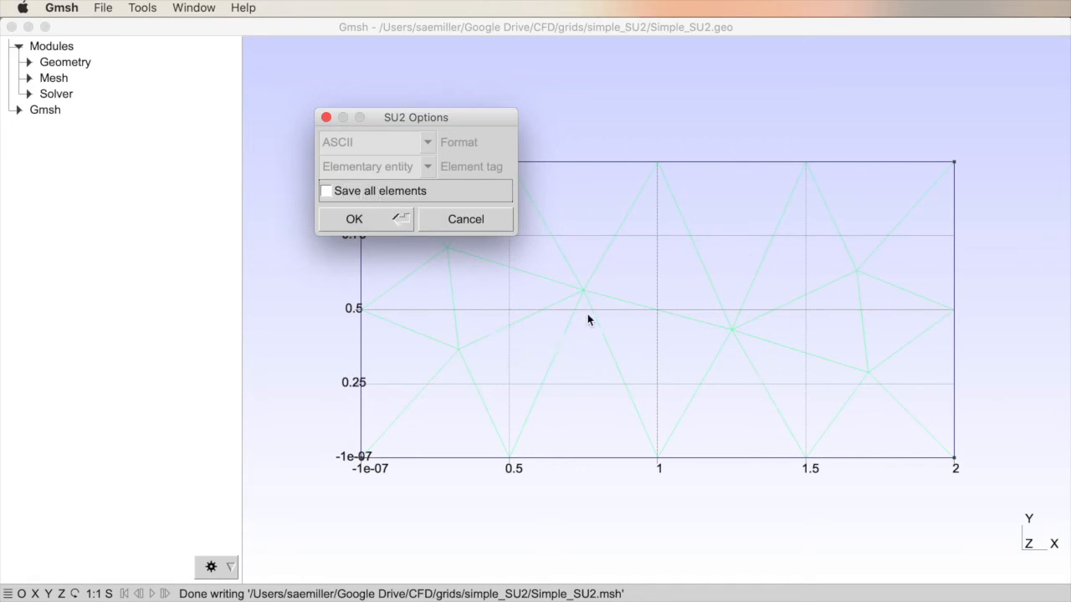
pyautogui.moveTo(606, 316)
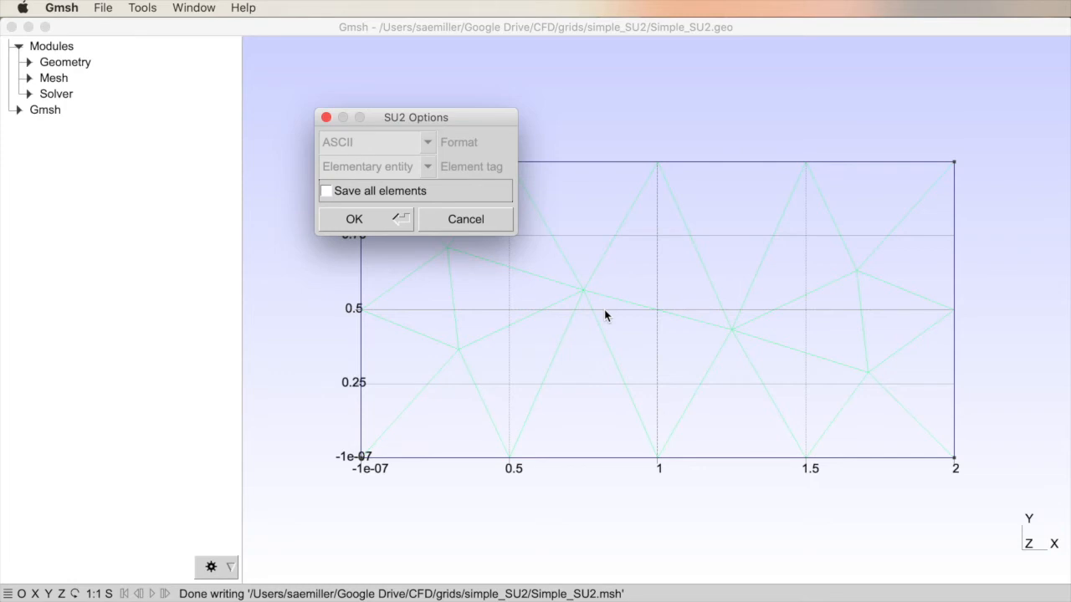
pyautogui.moveTo(369, 208)
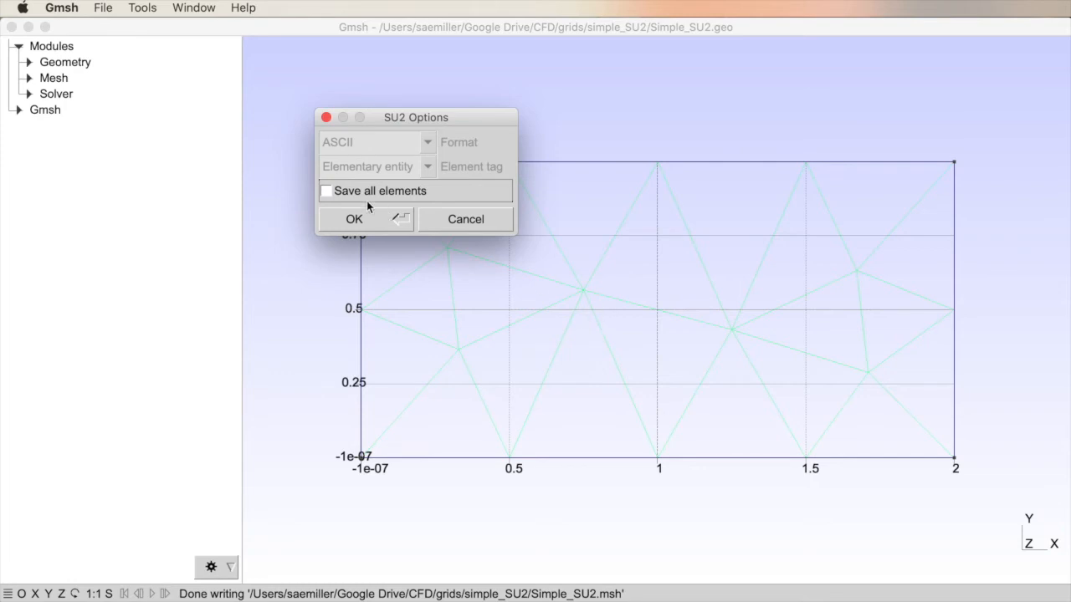
pyautogui.moveTo(354, 218)
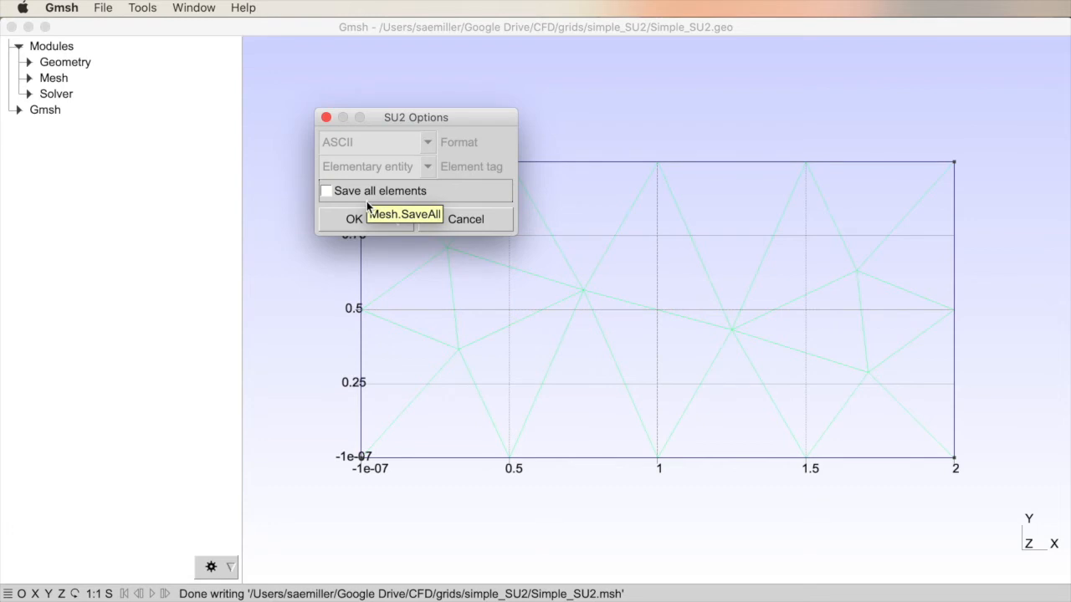
pyautogui.moveTo(366, 206)
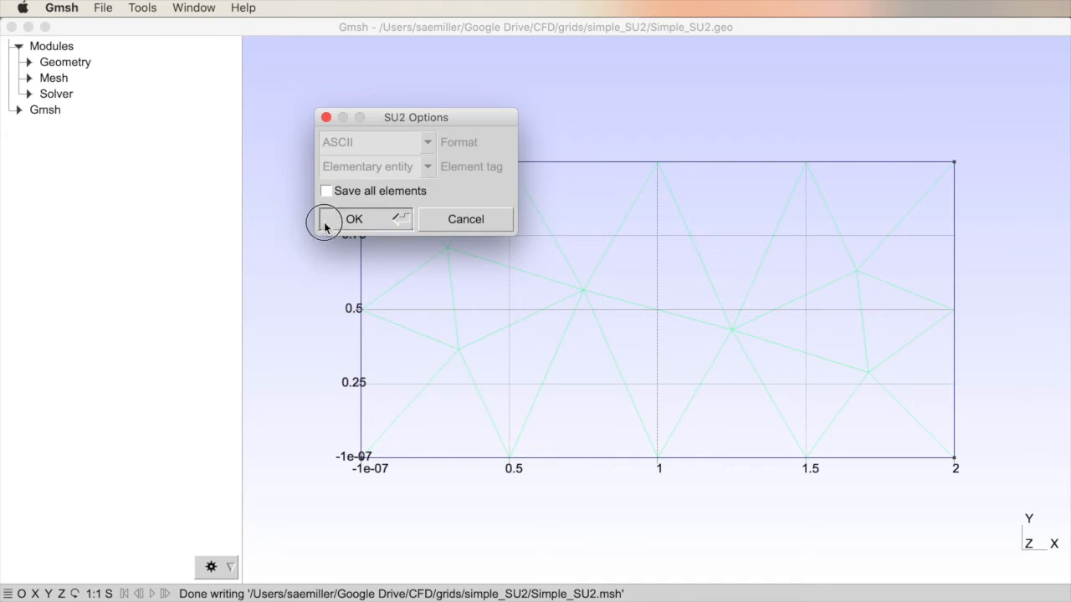
pyautogui.click(353, 218)
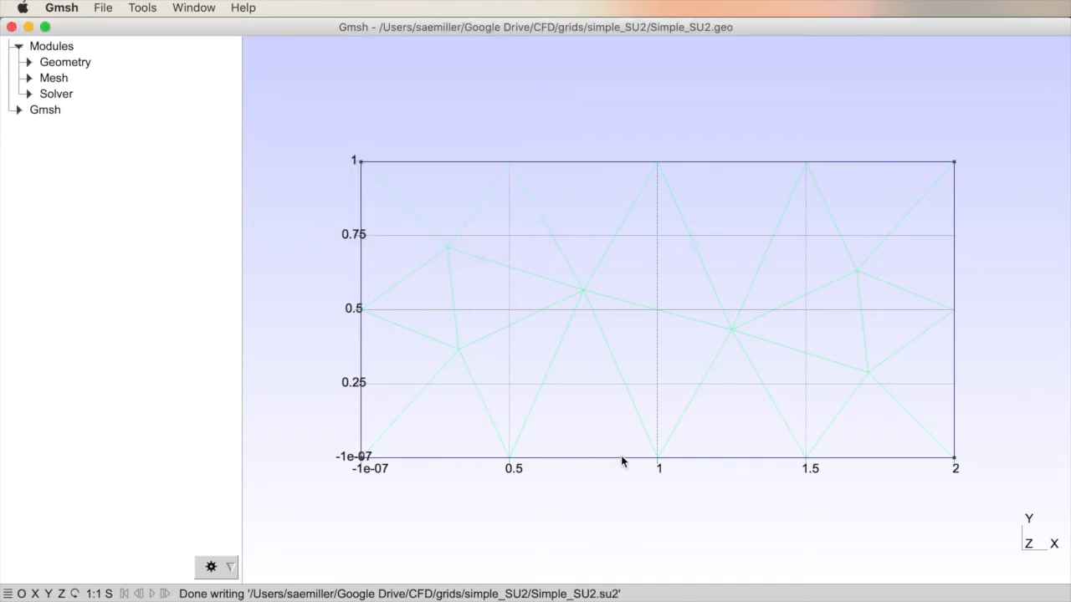
pyautogui.moveTo(496, 482)
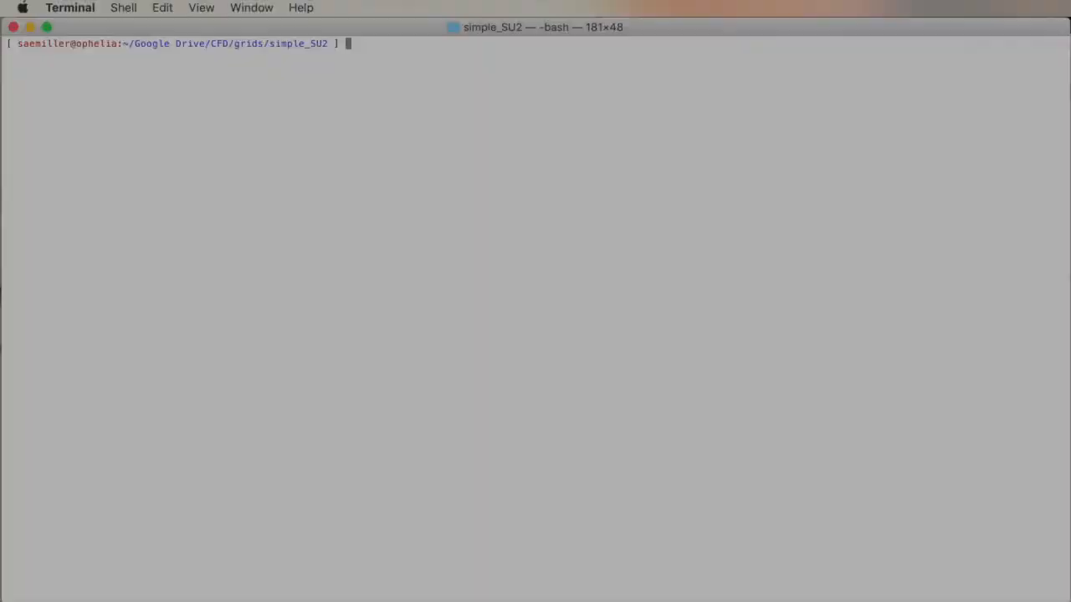
pyautogui.moveTo(483, 121)
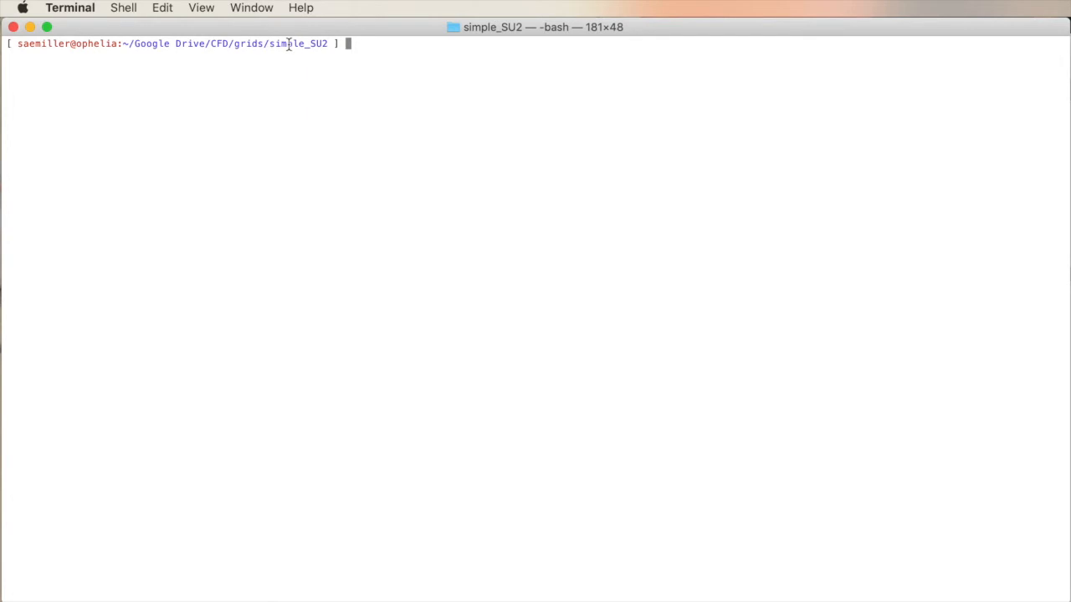
pyautogui.moveTo(335, 219)
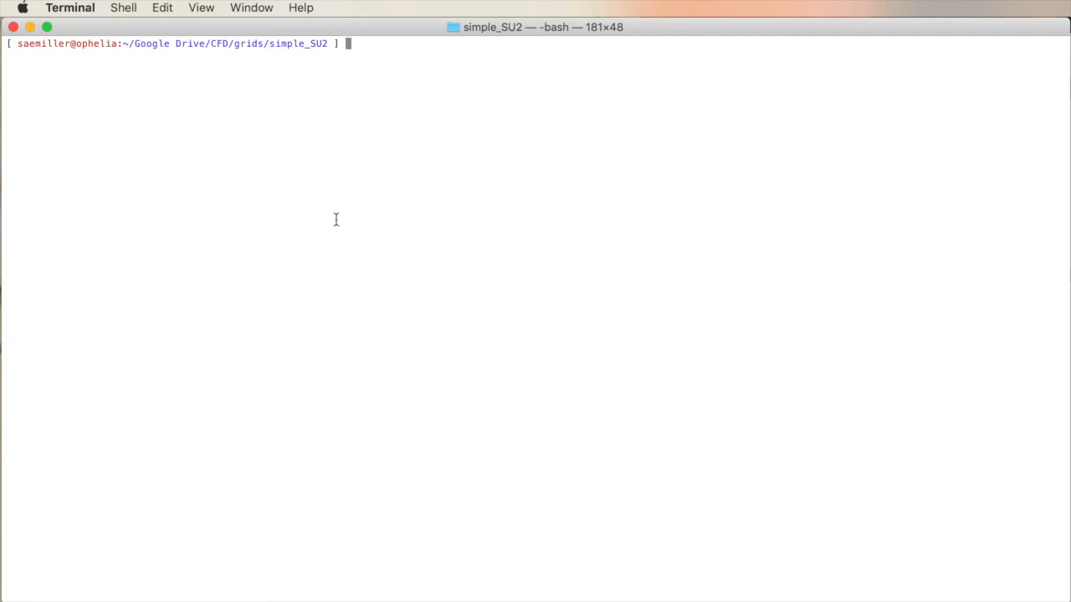
# - List the folder with ls -lsah and highlight the Simple_SU2 su2 and geo names
pyautogui.write('ls -')
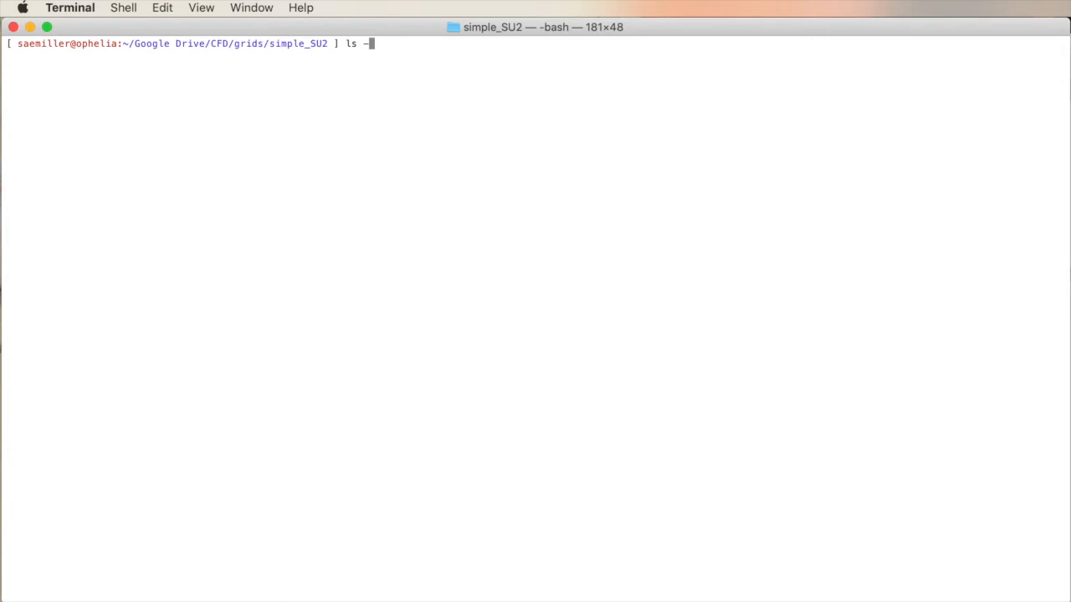
pyautogui.write('lsah')
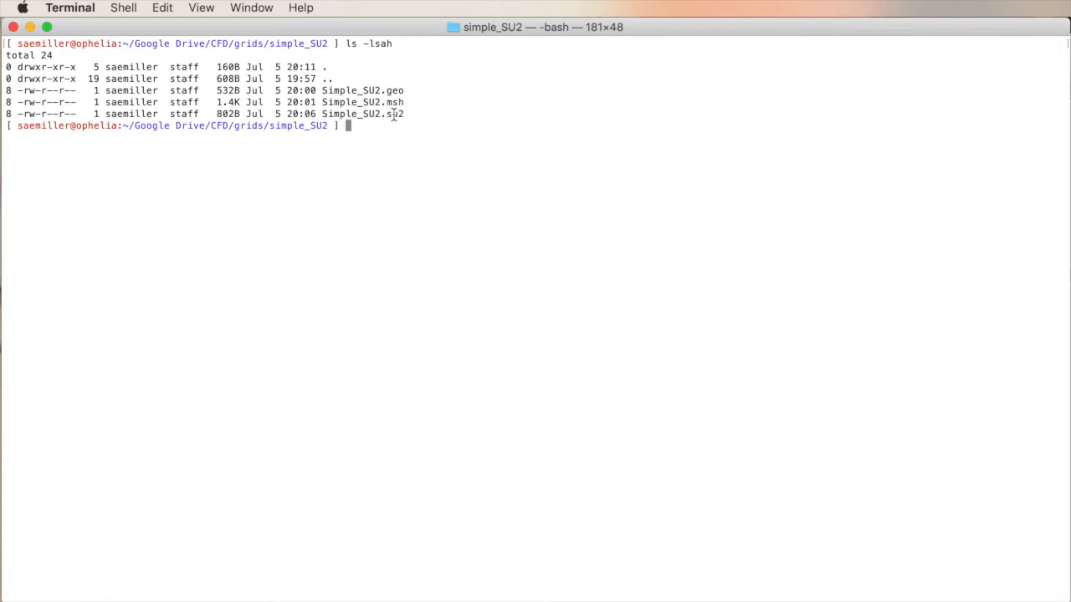
pyautogui.doubleClick(350, 114)
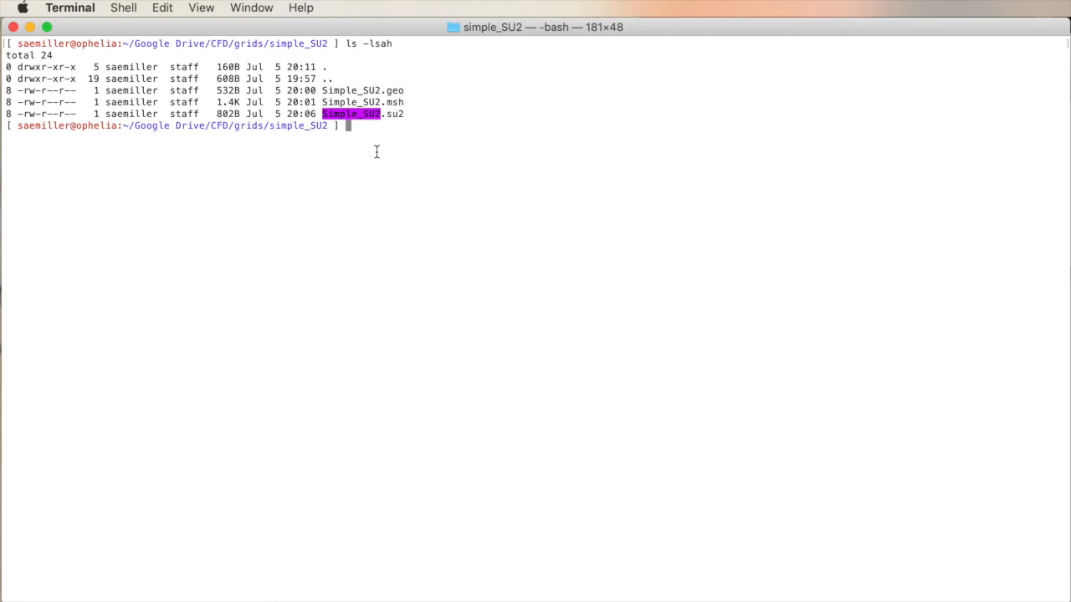
pyautogui.moveTo(365, 102)
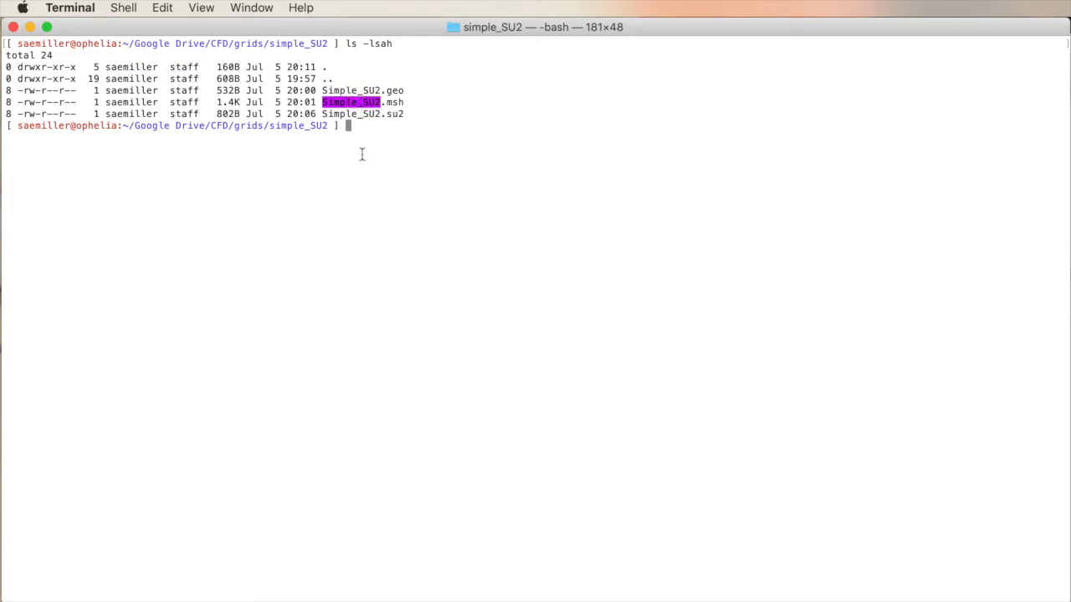
pyautogui.moveTo(361, 138)
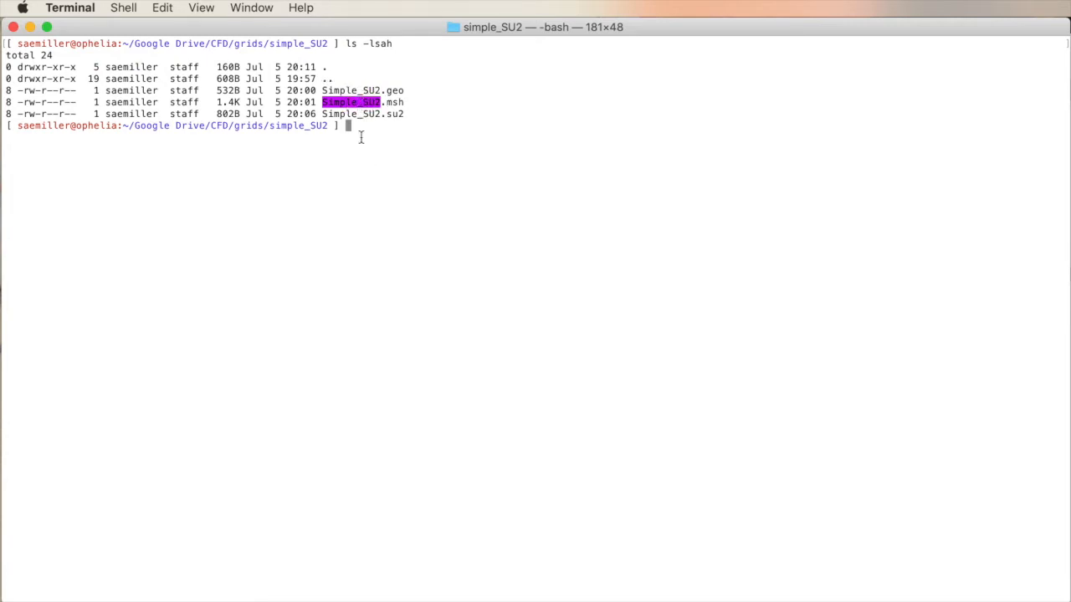
pyautogui.doubleClick(350, 91)
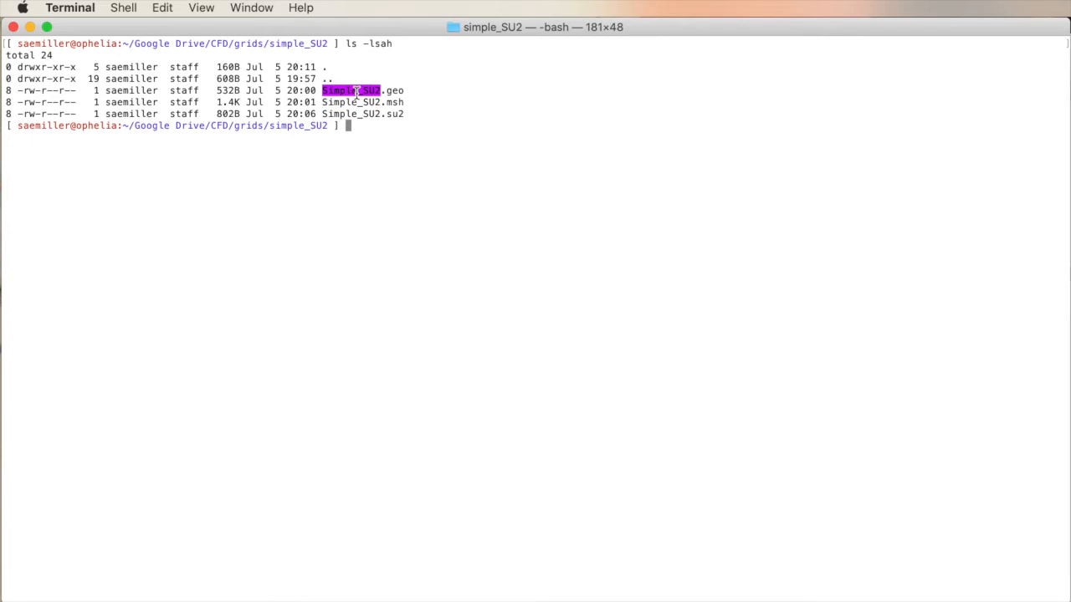
pyautogui.write('vi Simple_SU2.')
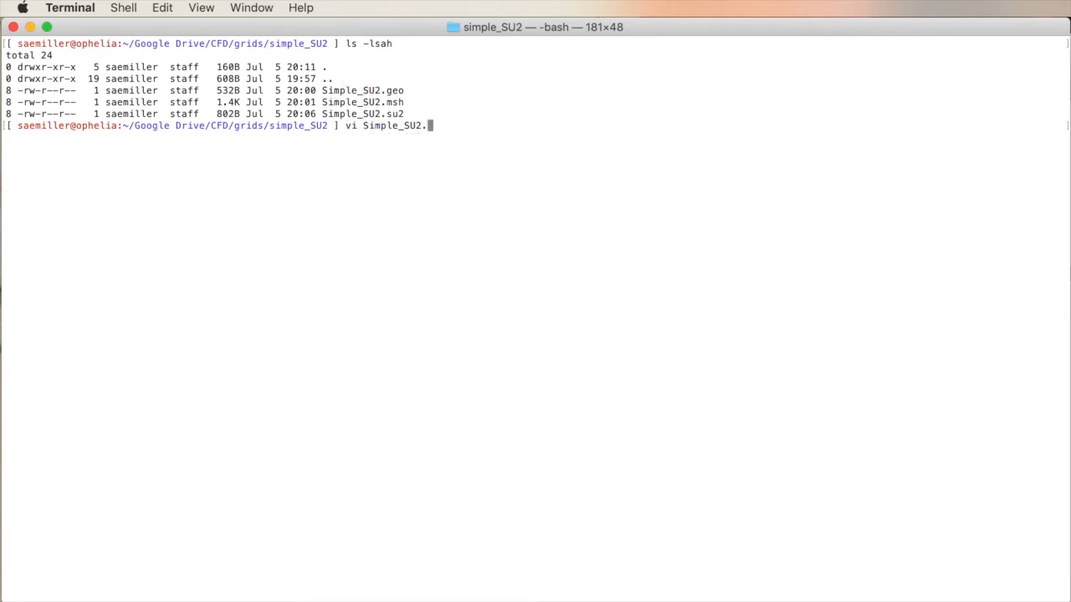
pyautogui.write('geo')
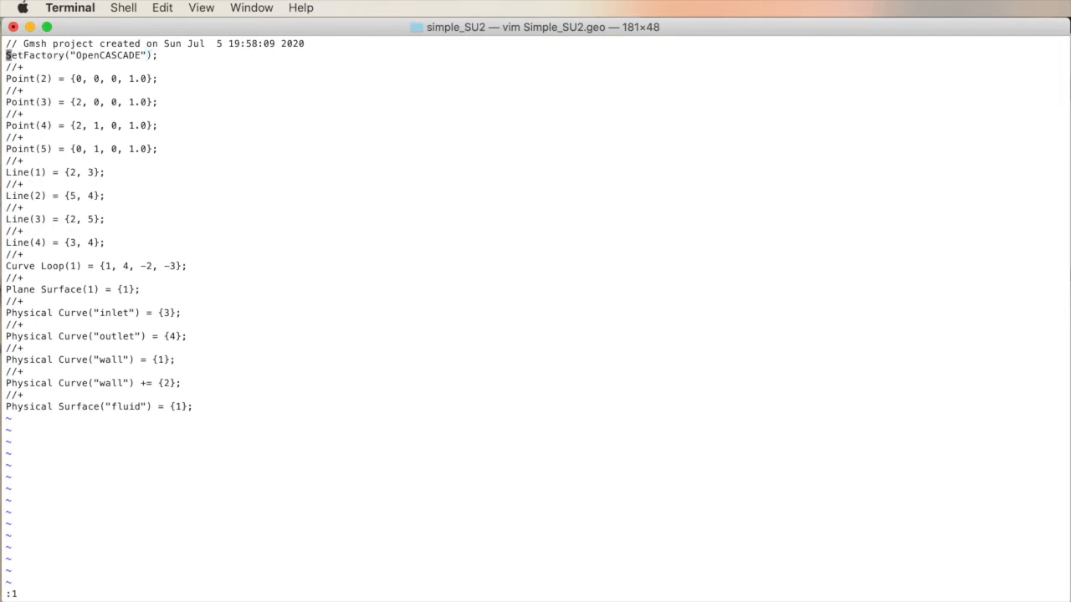
pyautogui.press('j')
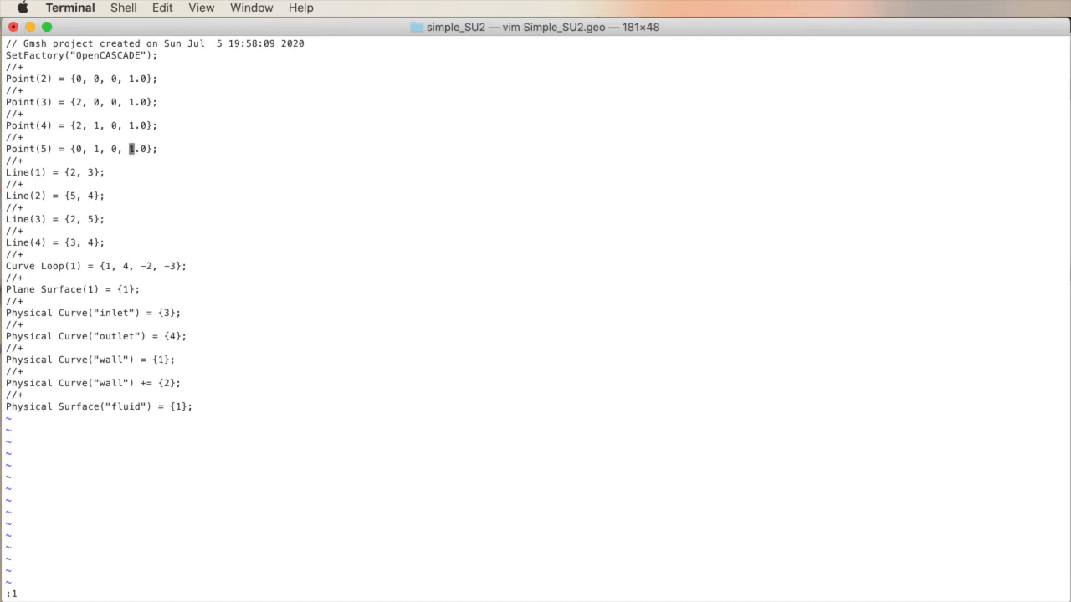
pyautogui.press('j')
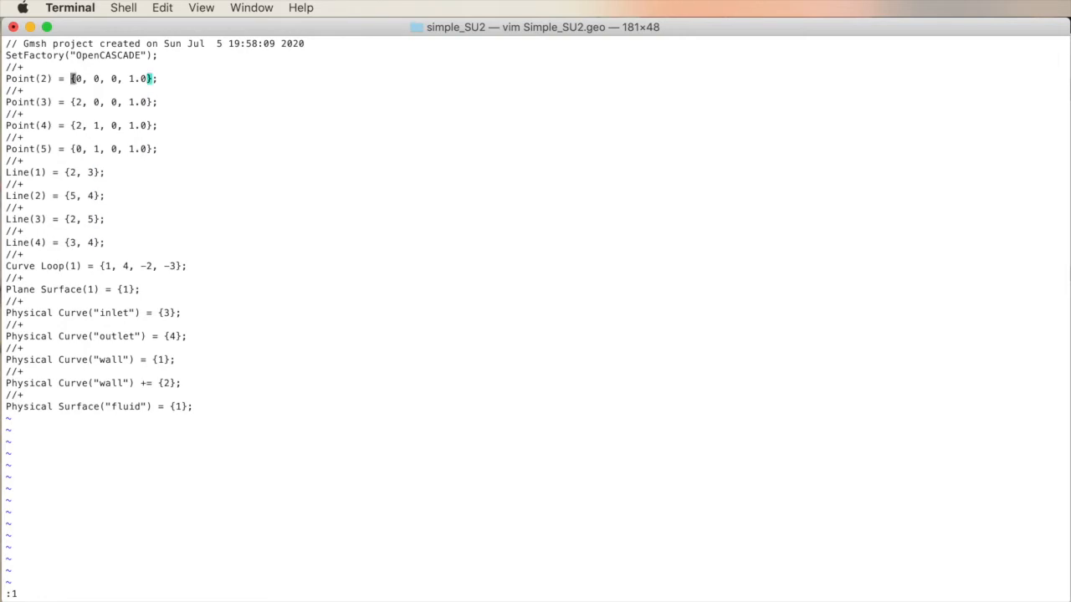
pyautogui.press('j')
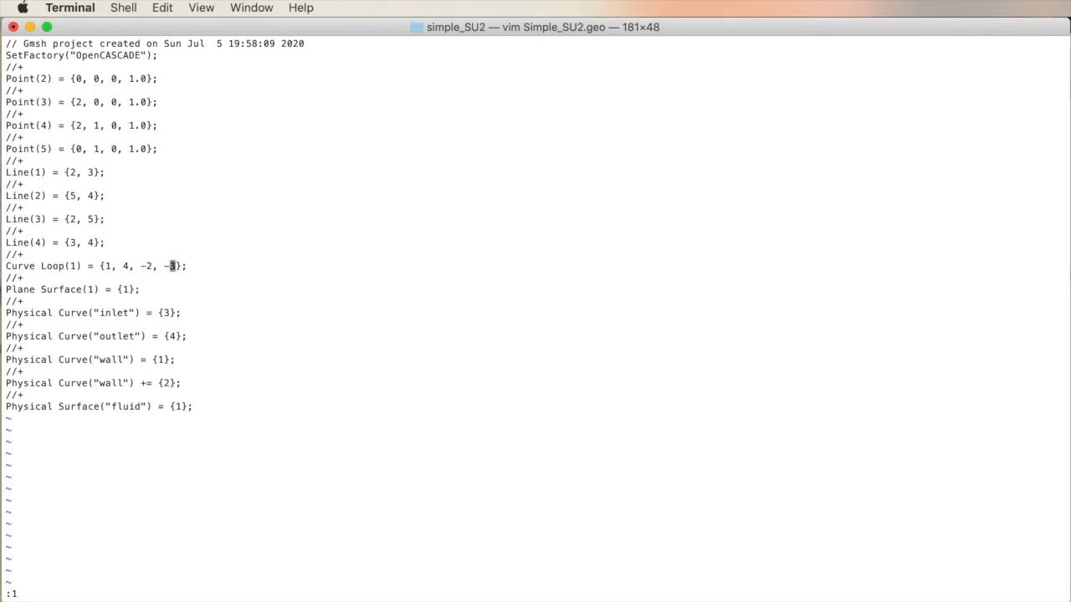
pyautogui.moveTo(142, 266)
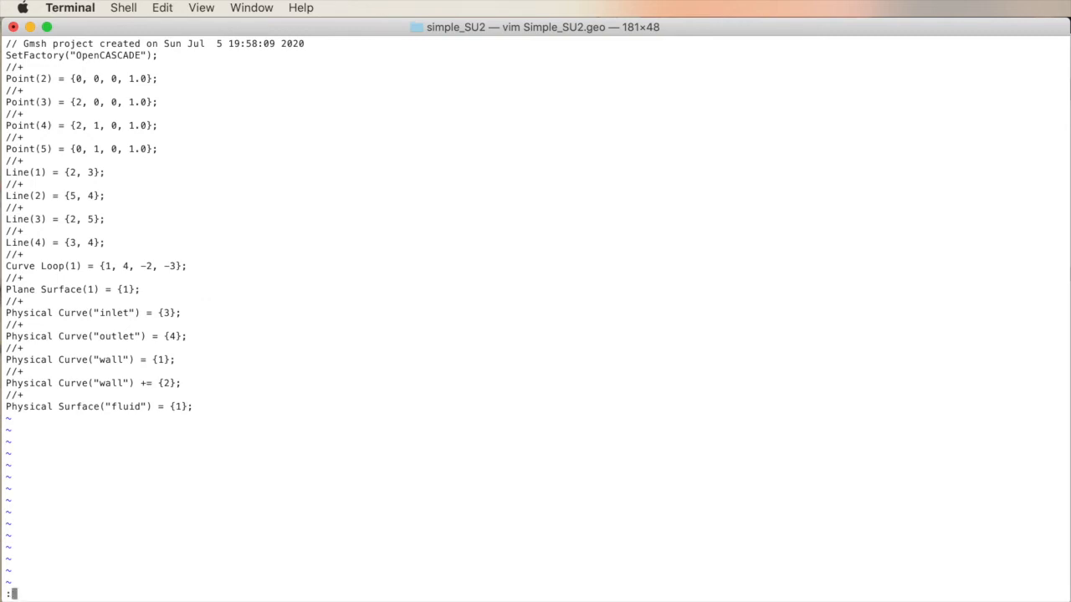
pyautogui.write('wq')
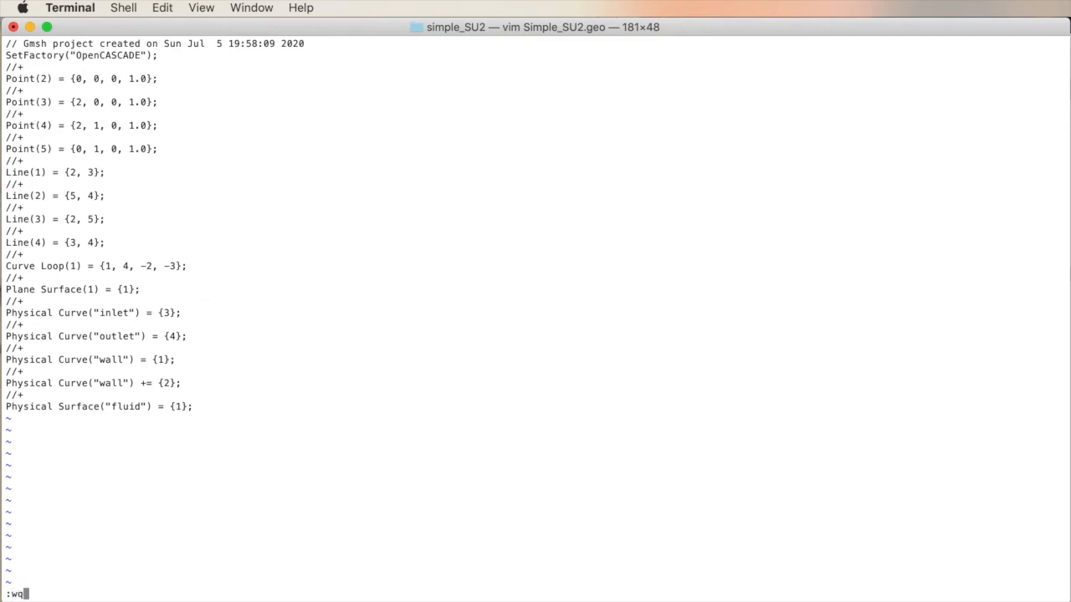
pyautogui.press('Backspace')
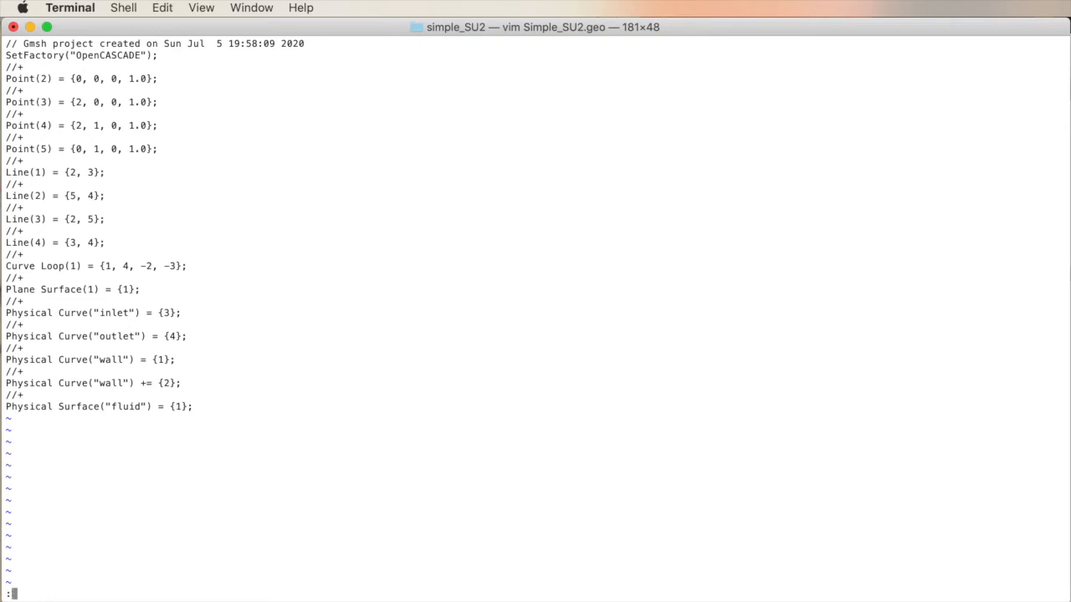
pyautogui.write('q!')
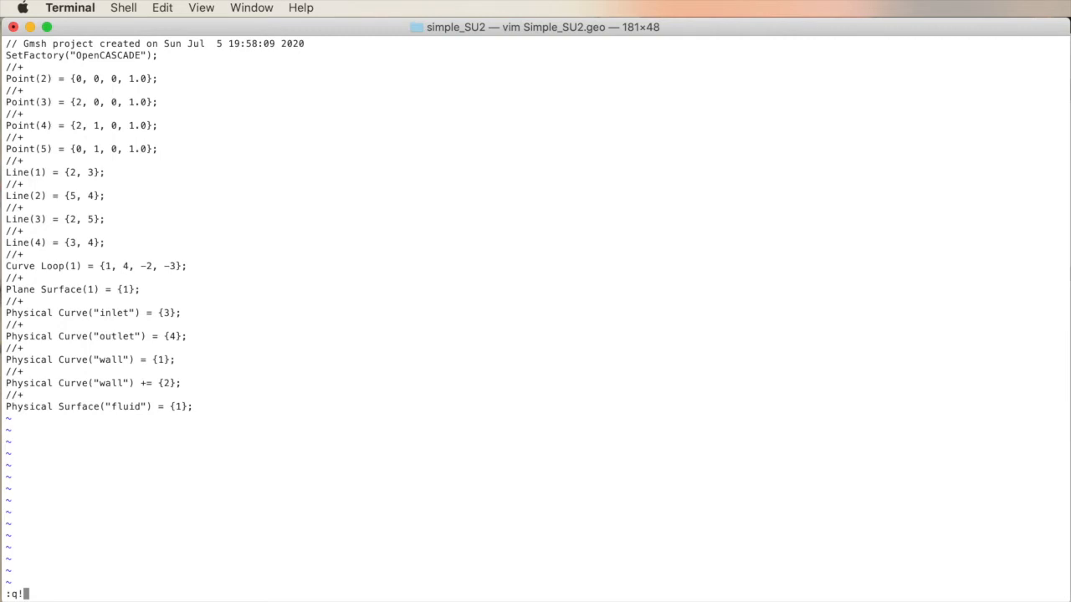
pyautogui.press('Return')
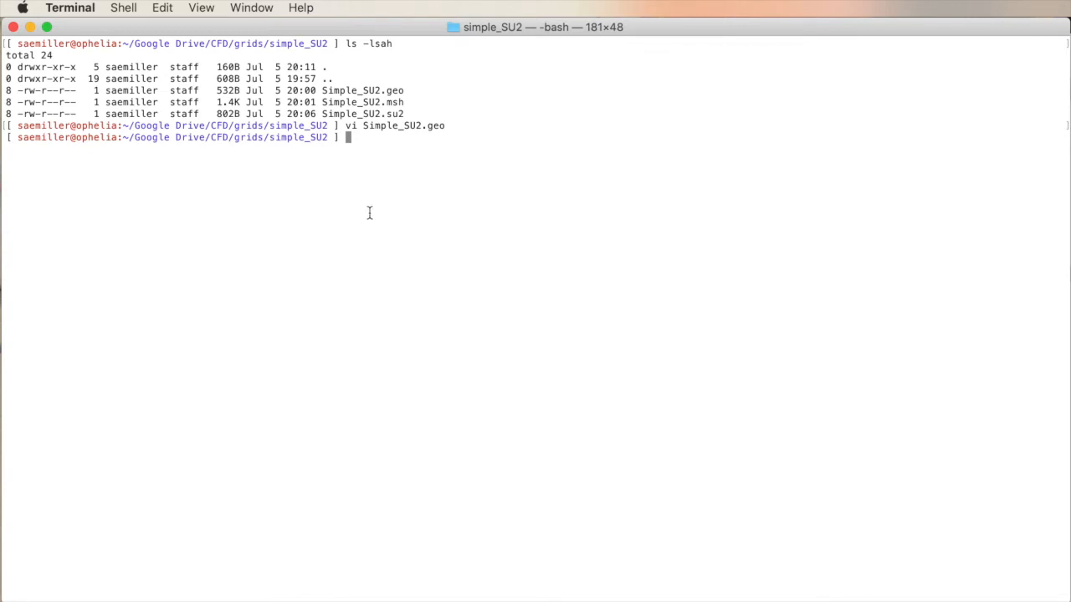
# - Open Simple_SU2.su2 in vi and move from the element rows down to NMARK
pyautogui.write('vi')
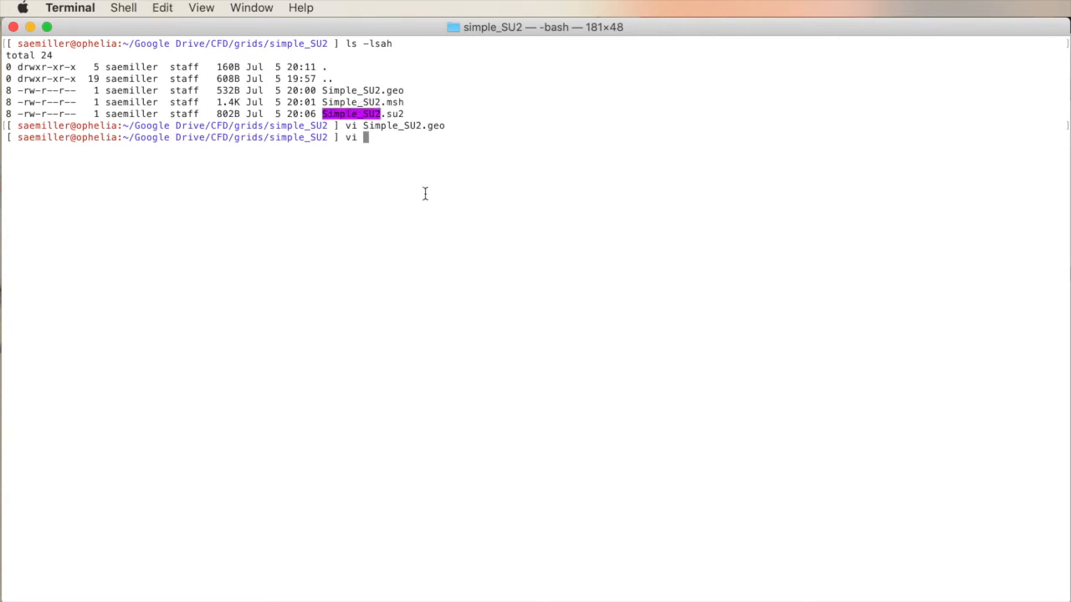
pyautogui.write('Simple_SU2.su2')
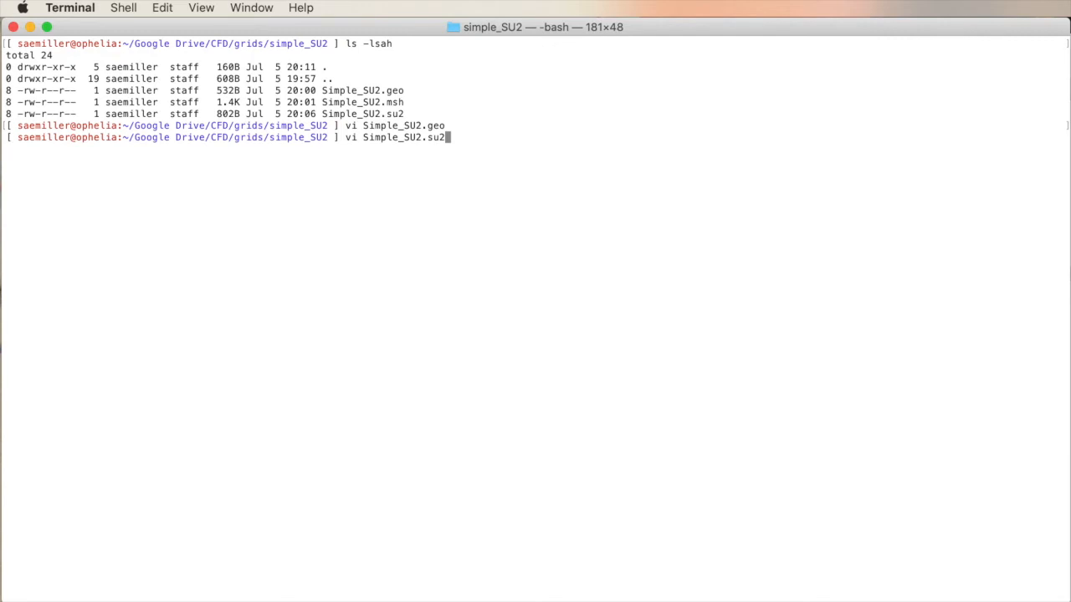
pyautogui.press('enter')
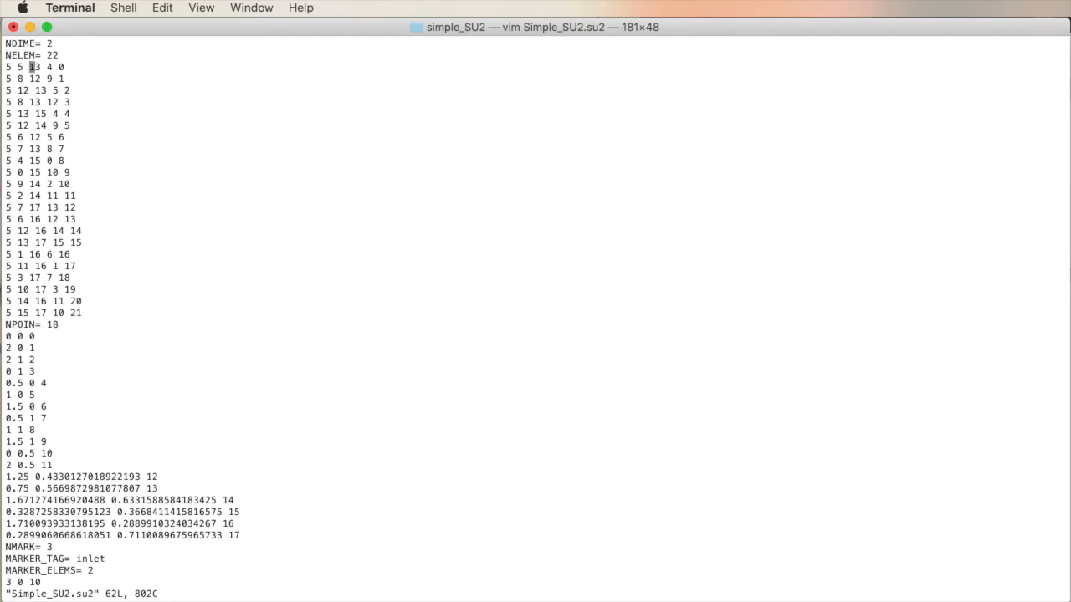
pyautogui.click(61, 113)
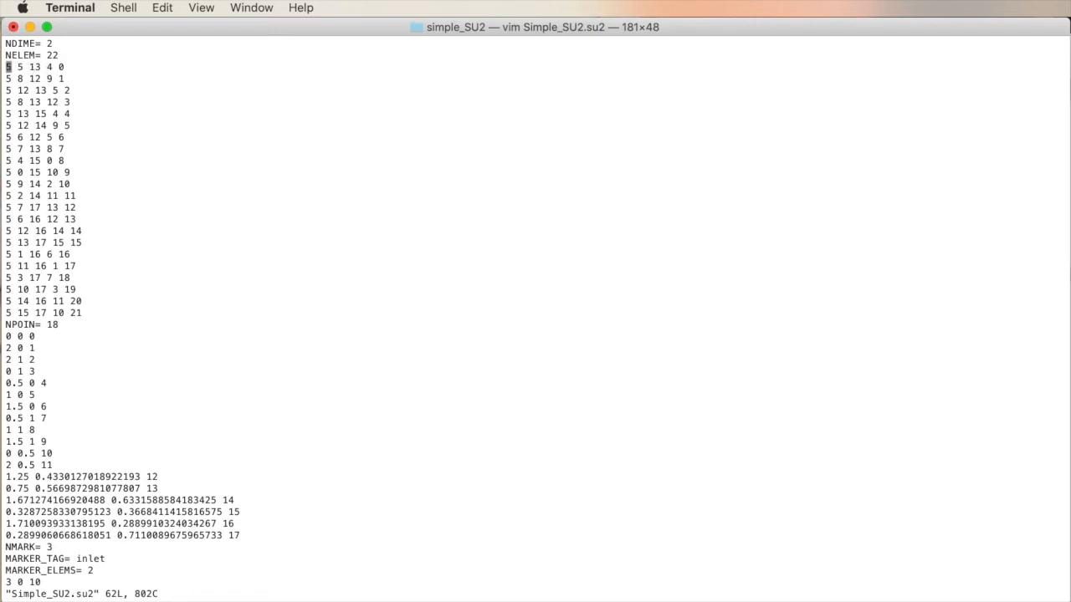
pyautogui.press('j')
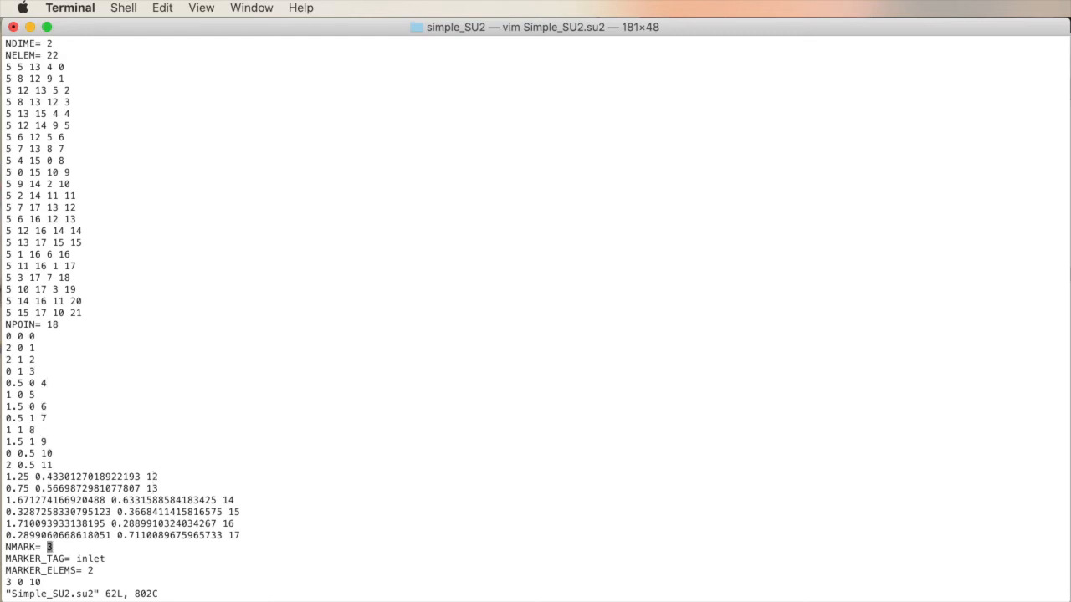
# - Scroll to the end of Simple_SU2.su2 to view the inlet, outlet and wall markers
pyautogui.scroll(-3)
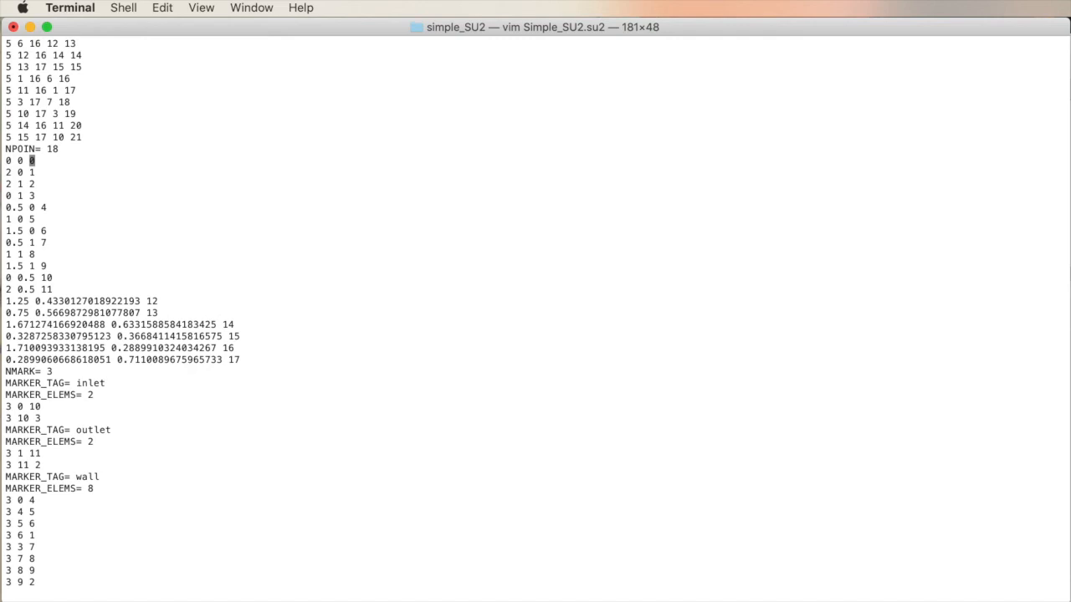
pyautogui.moveTo(101, 416)
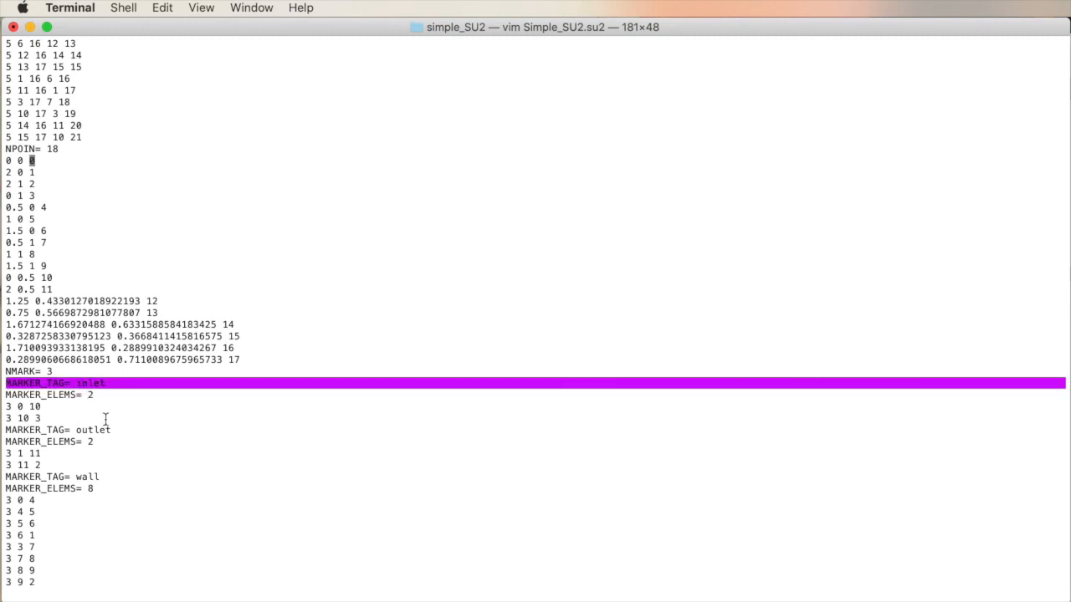
pyautogui.moveTo(99, 434)
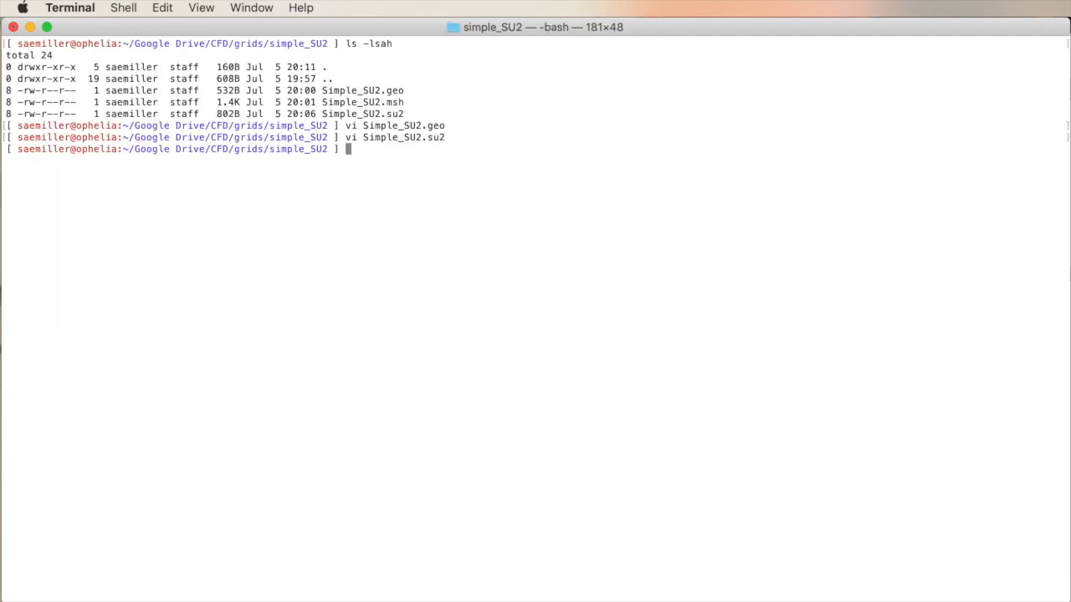
pyautogui.moveTo(125, 336)
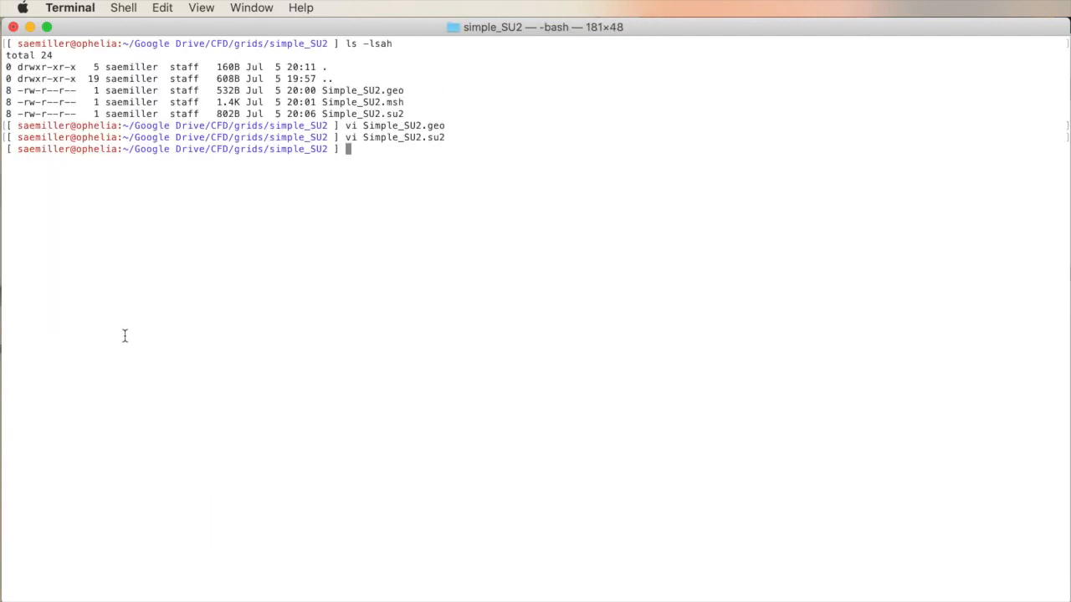